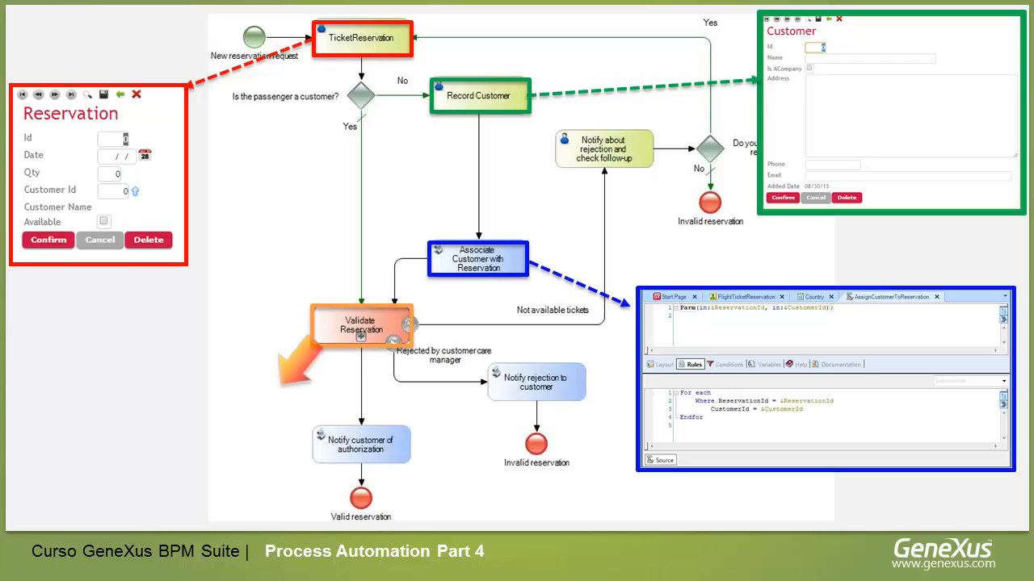
Bring up the ValidateReservation diagram with its Contact airlines and Check availability tasks.
click(361, 326)
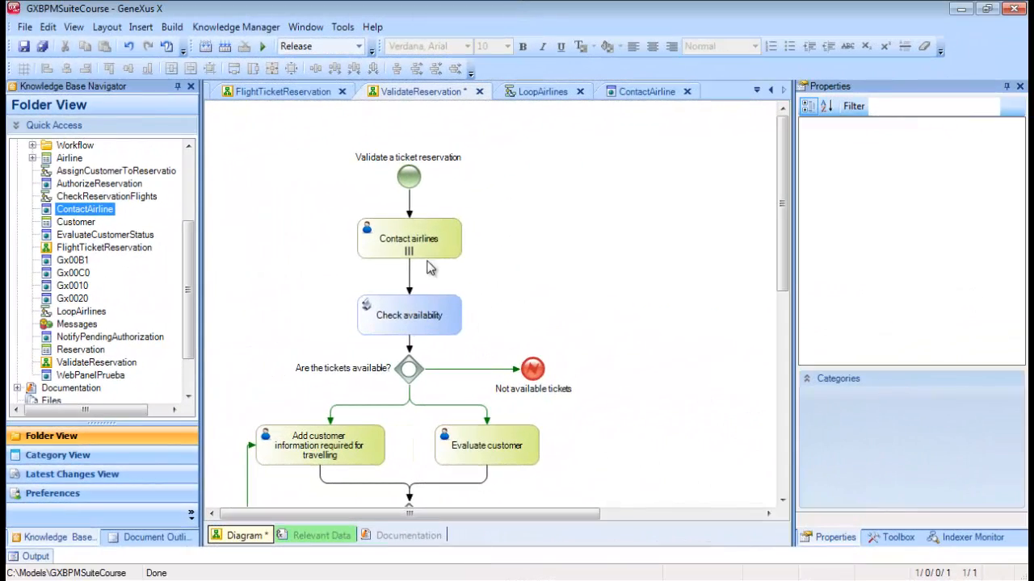
Show Contact airlines looping: multi-instance, rule expression 10, parallel ordering, all flow condition.
click(407, 239)
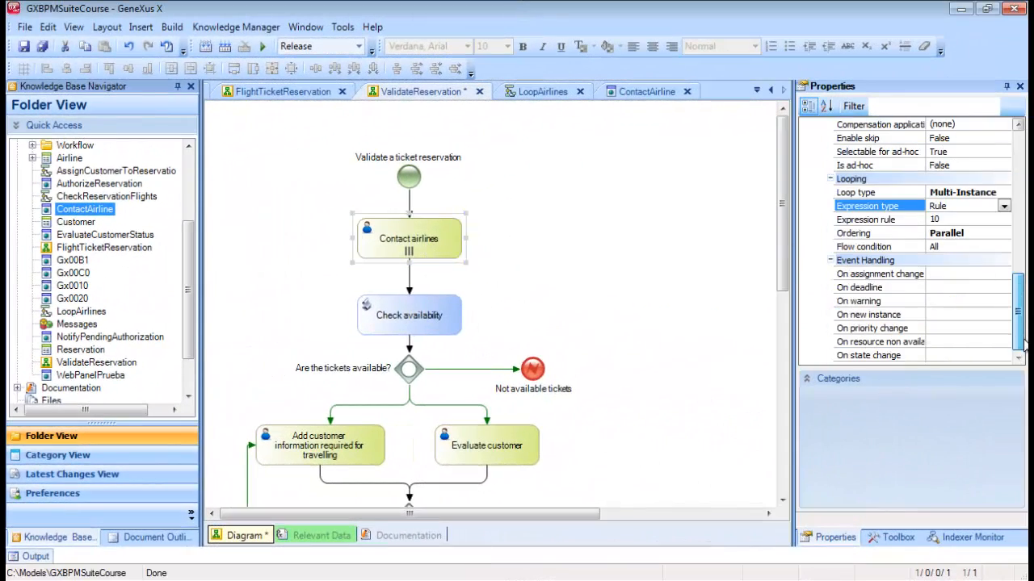
click(879, 192)
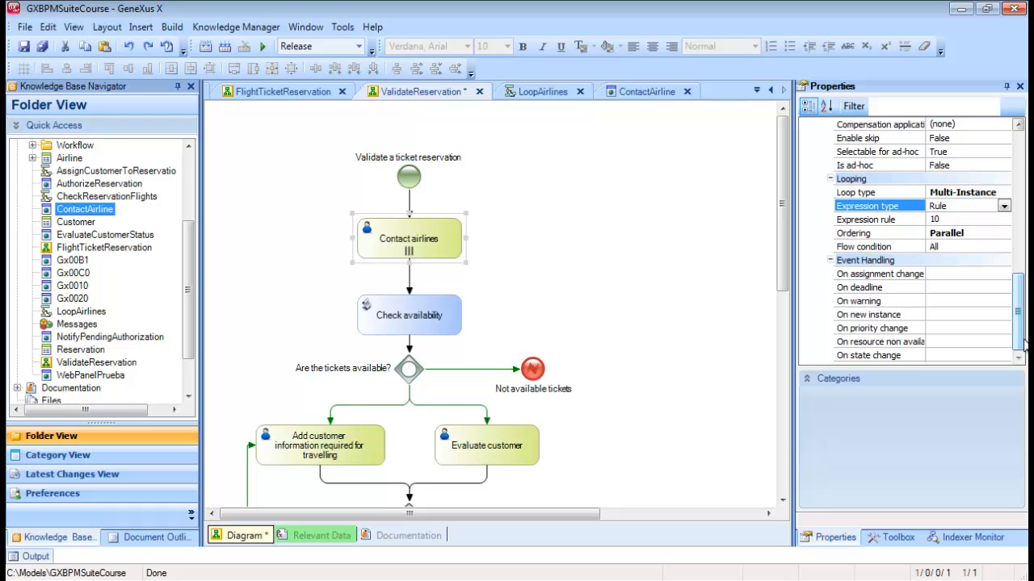
click(862, 245)
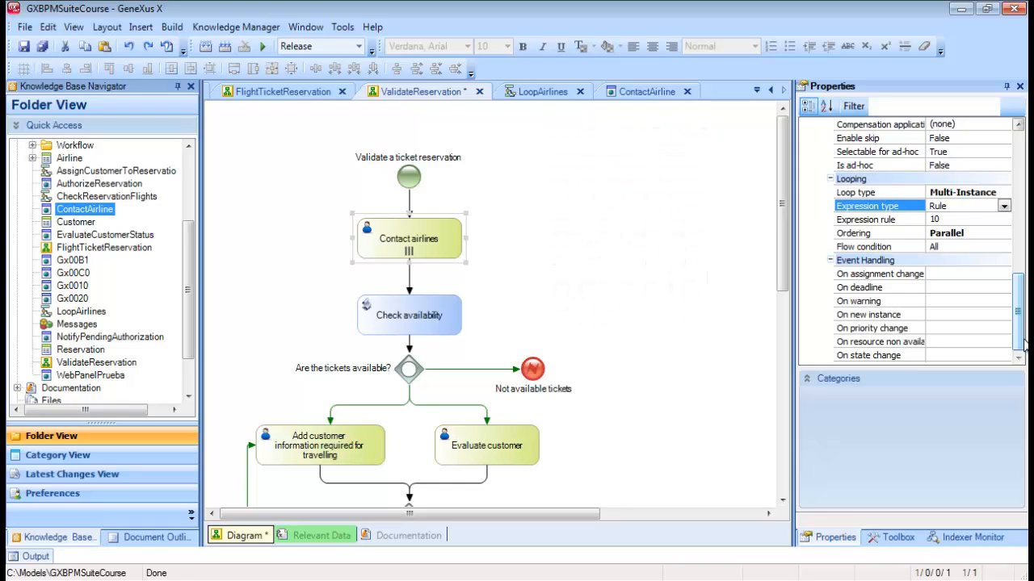
Switch Contact airlines expression type to Procedure and view the LoopAirlines source.
click(1003, 205)
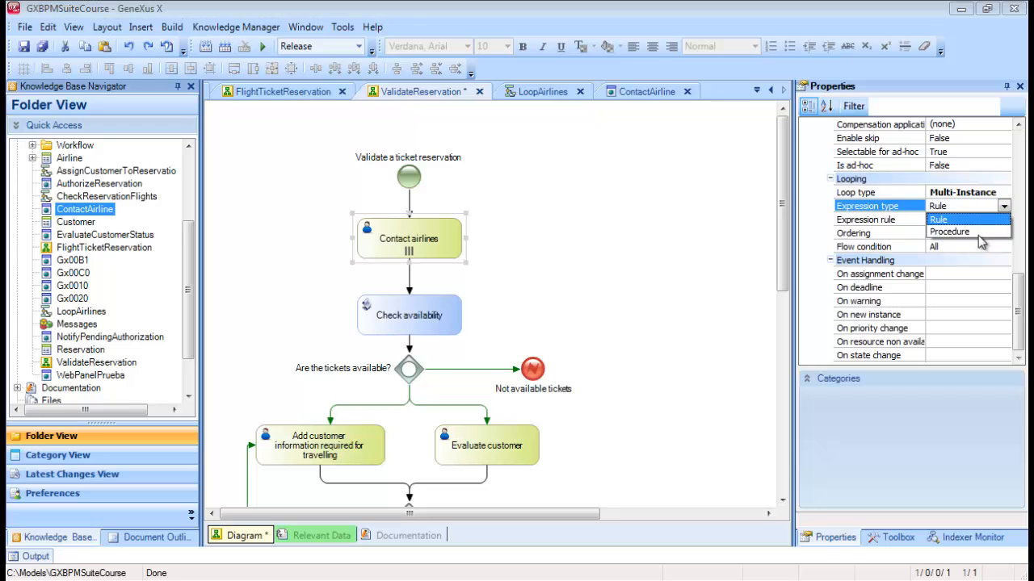
click(950, 232)
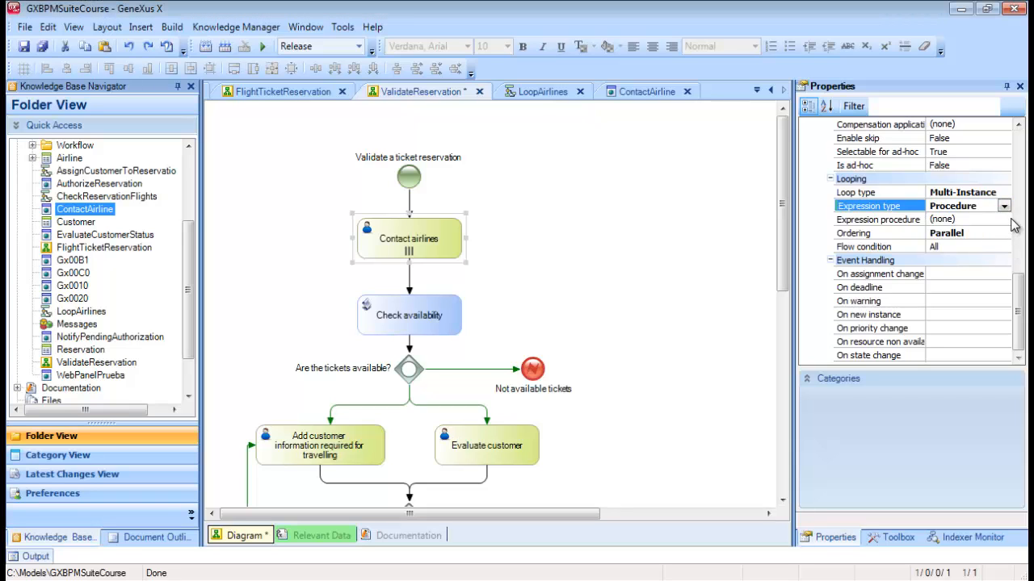
click(1003, 219)
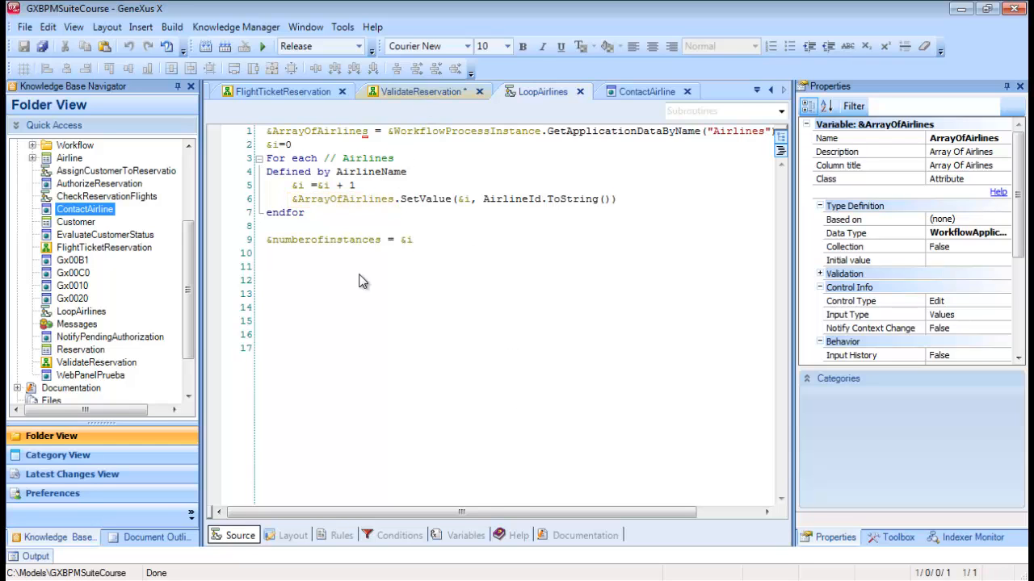
Review the LoopAirlines parm rule outputting the instance count, then back to ValidateReservation.
click(320, 536)
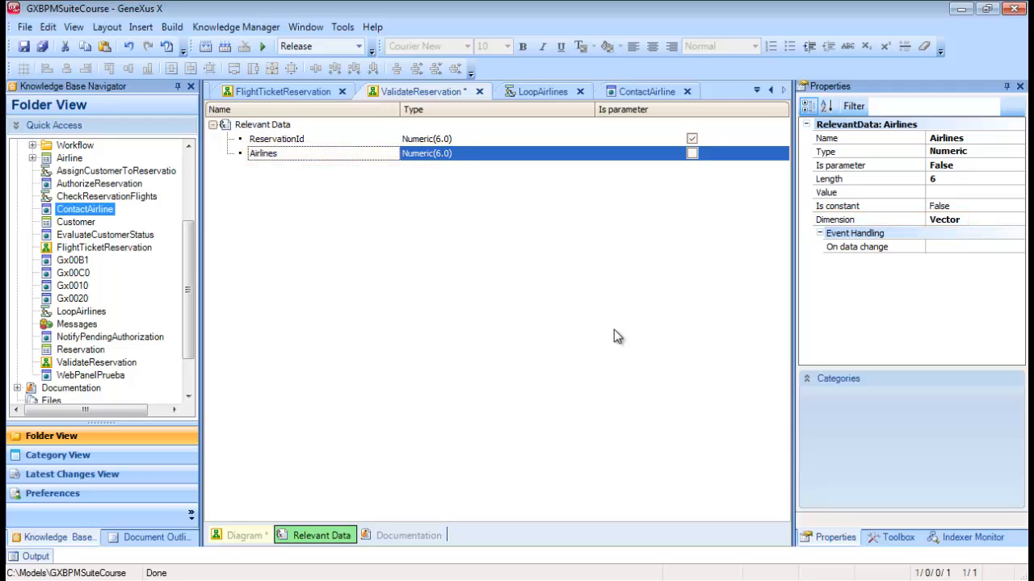
click(543, 90)
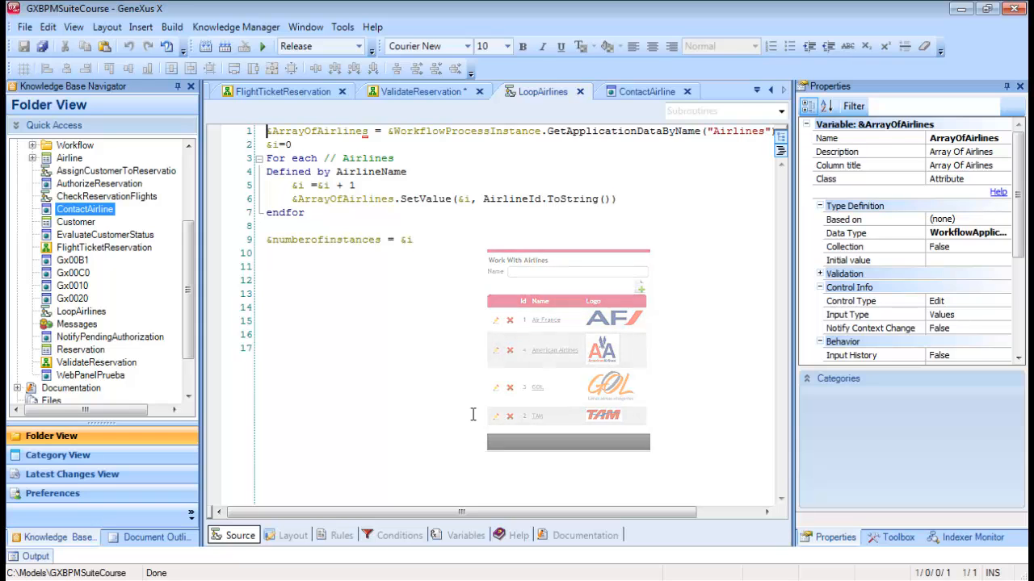
click(341, 537)
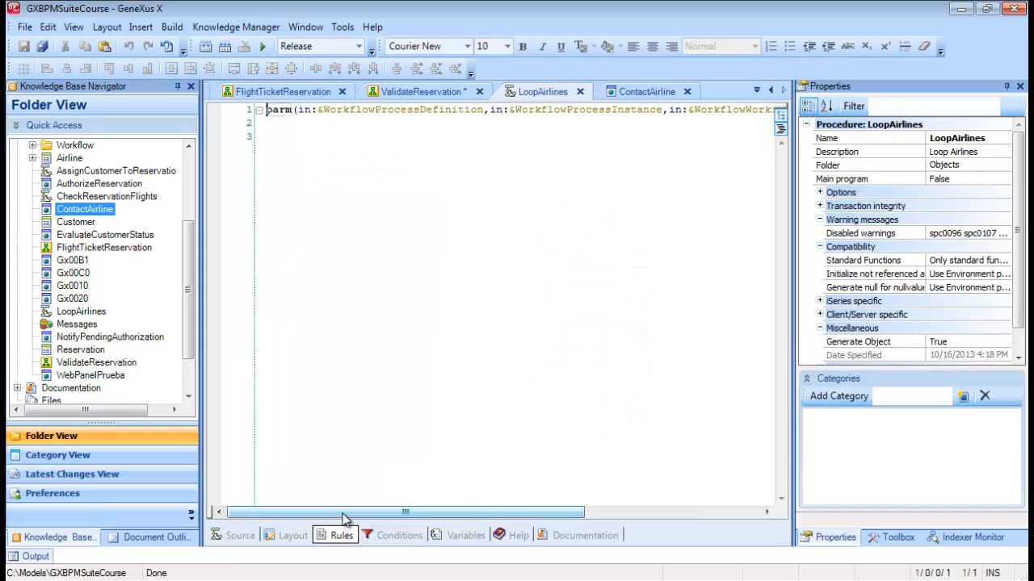
drag(348, 512, 500, 512)
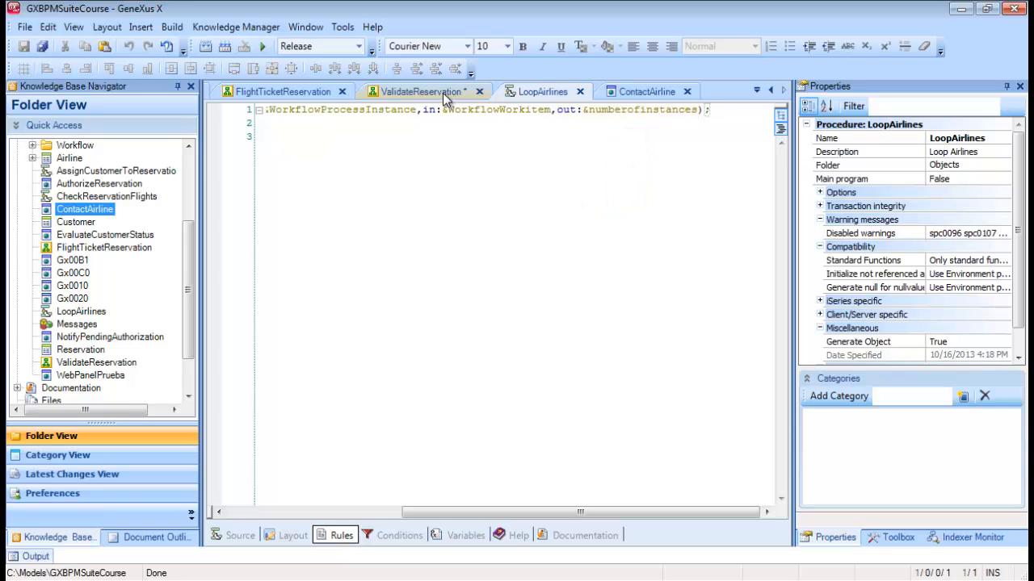
click(320, 537)
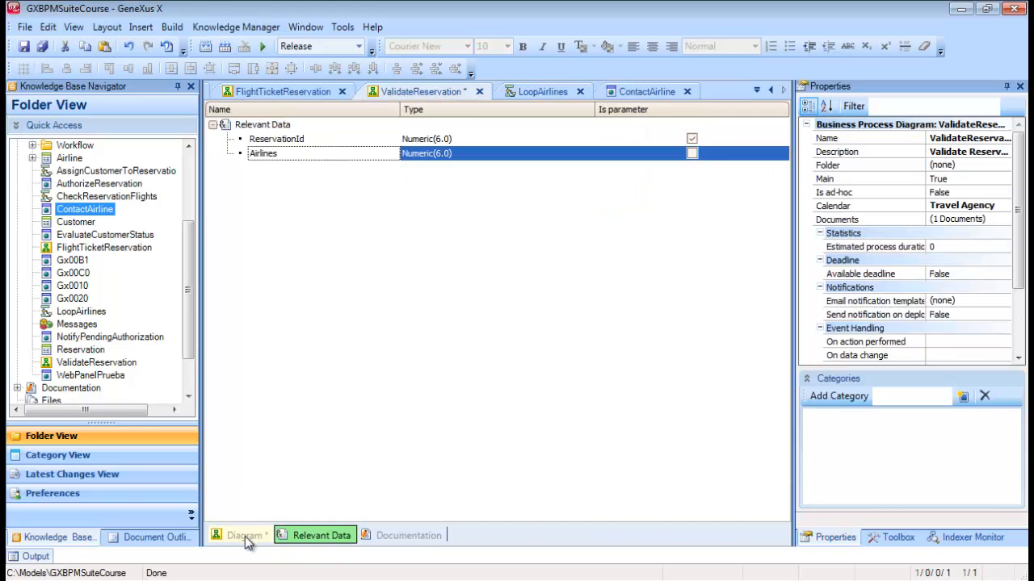
Return Contact airlines expression type to Rule with expression value 10.
click(244, 537)
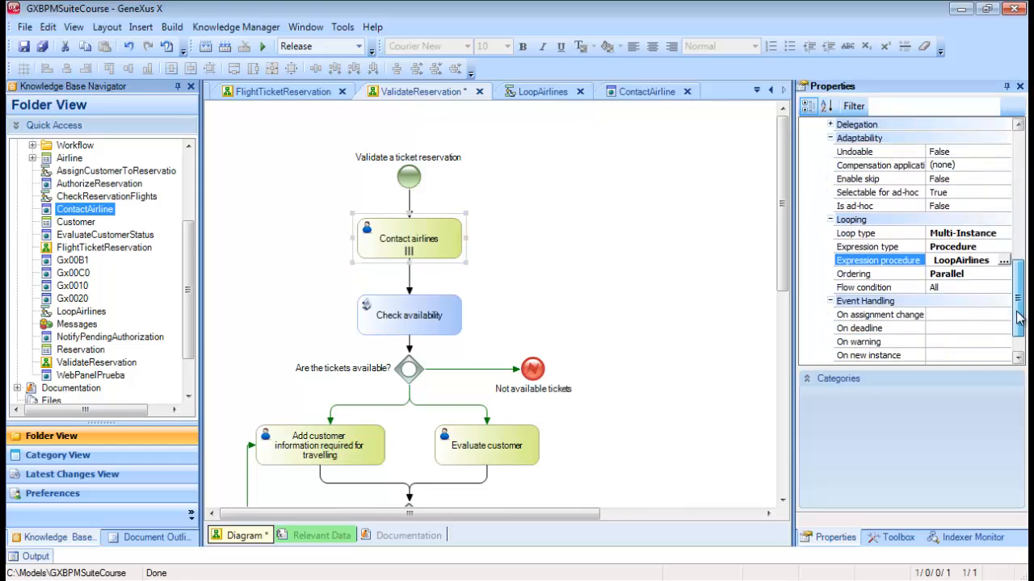
scroll(down, 3)
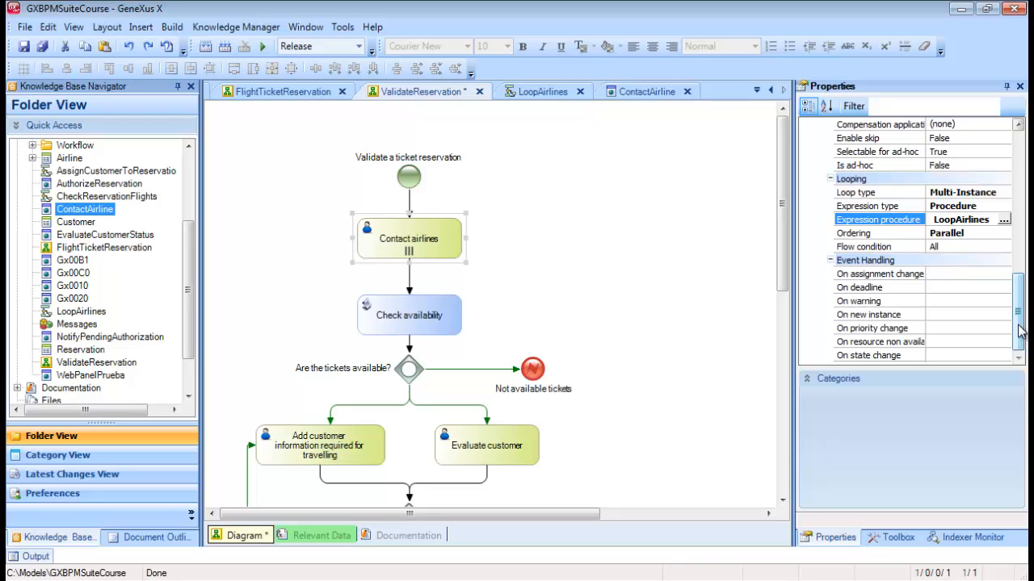
click(966, 205)
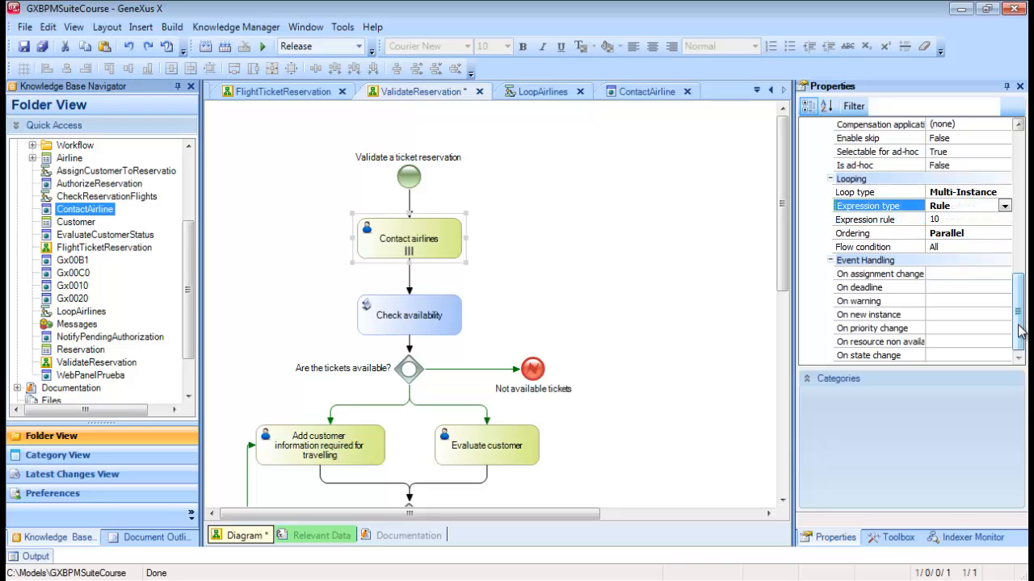
click(966, 205)
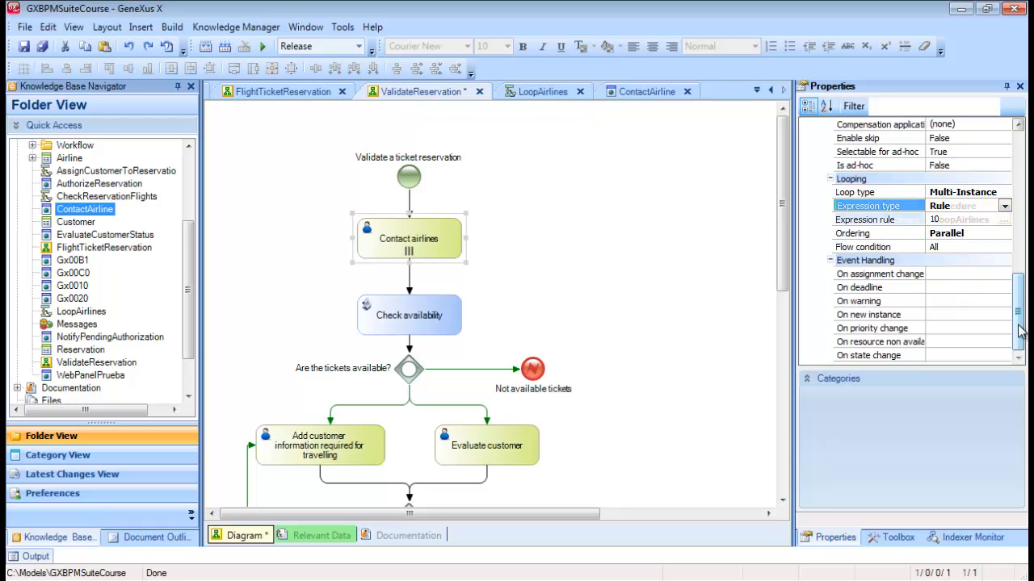
click(969, 205)
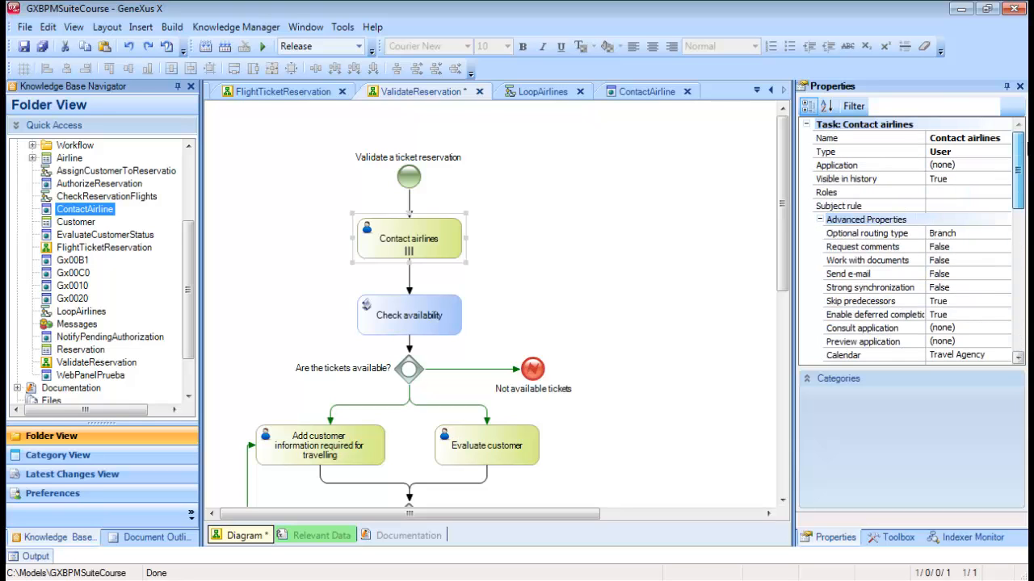
mouse_move(1015, 169)
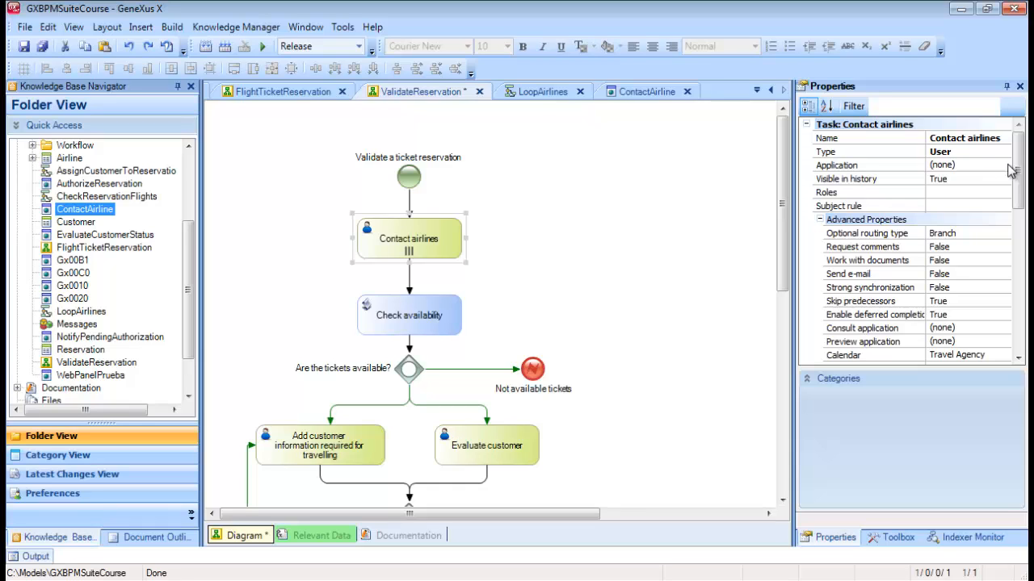
Map ReservationId into the ContactAirline application and view the ContactAirline web form.
click(867, 165)
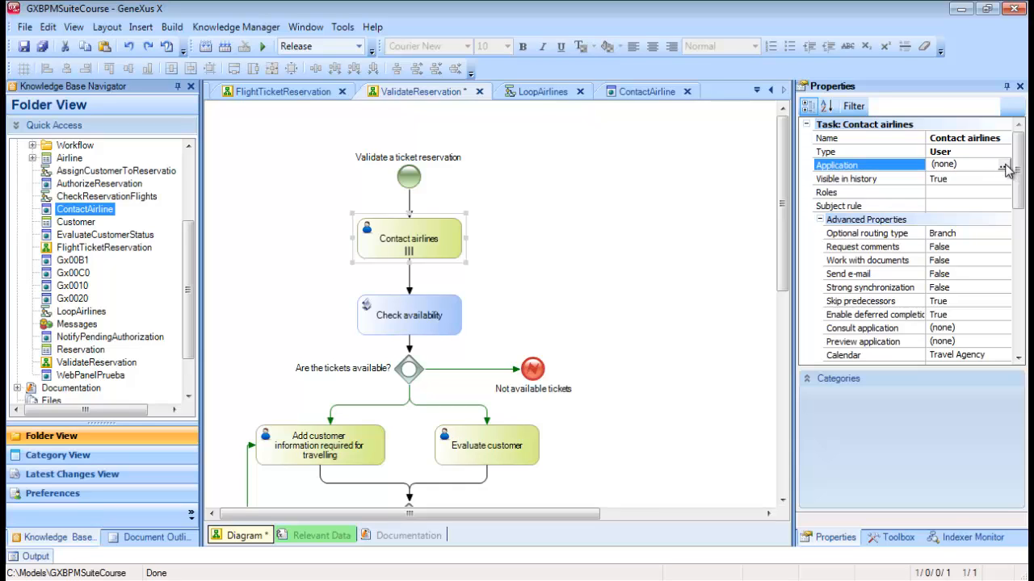
click(1005, 165)
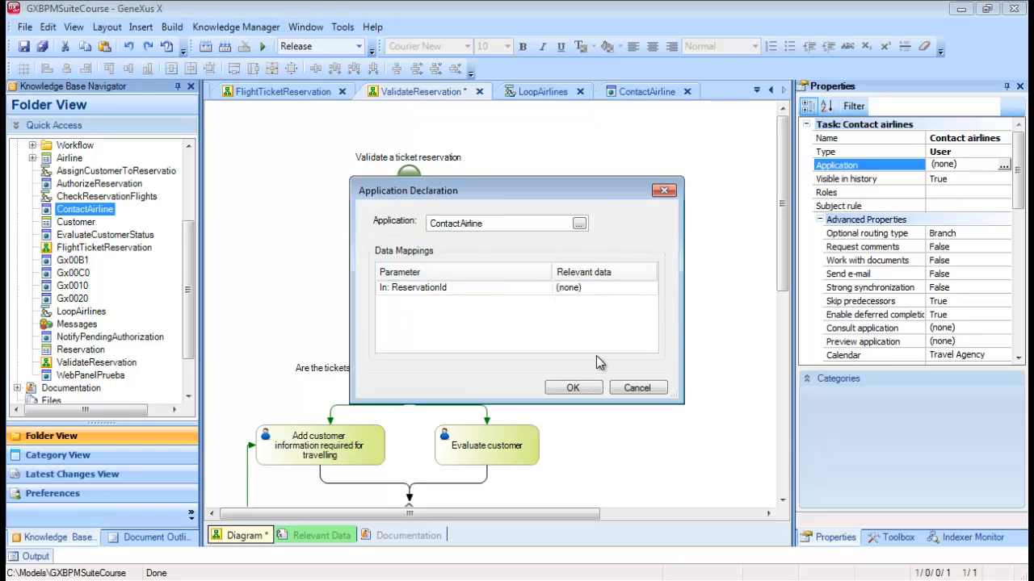
click(604, 288)
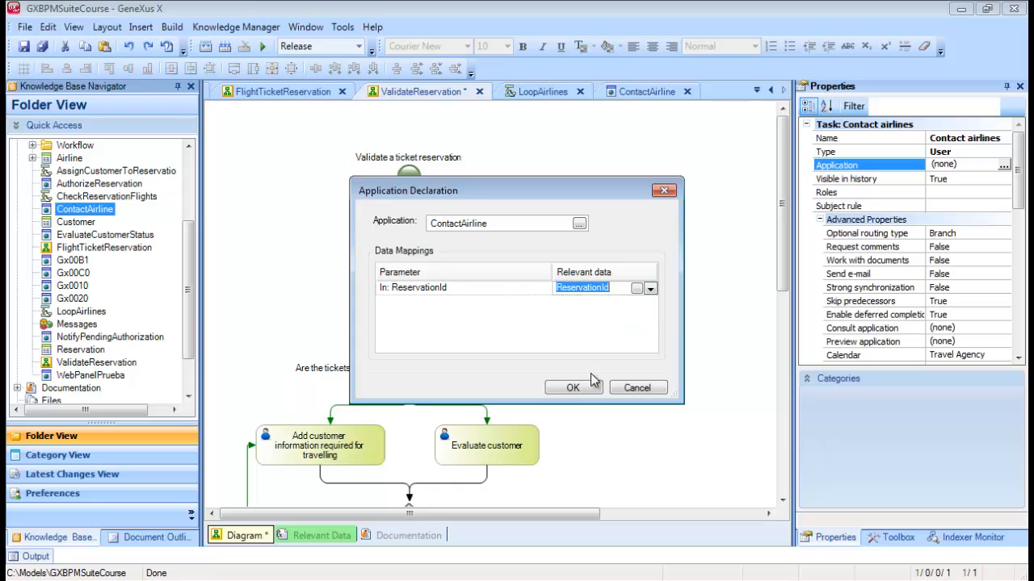
click(571, 387)
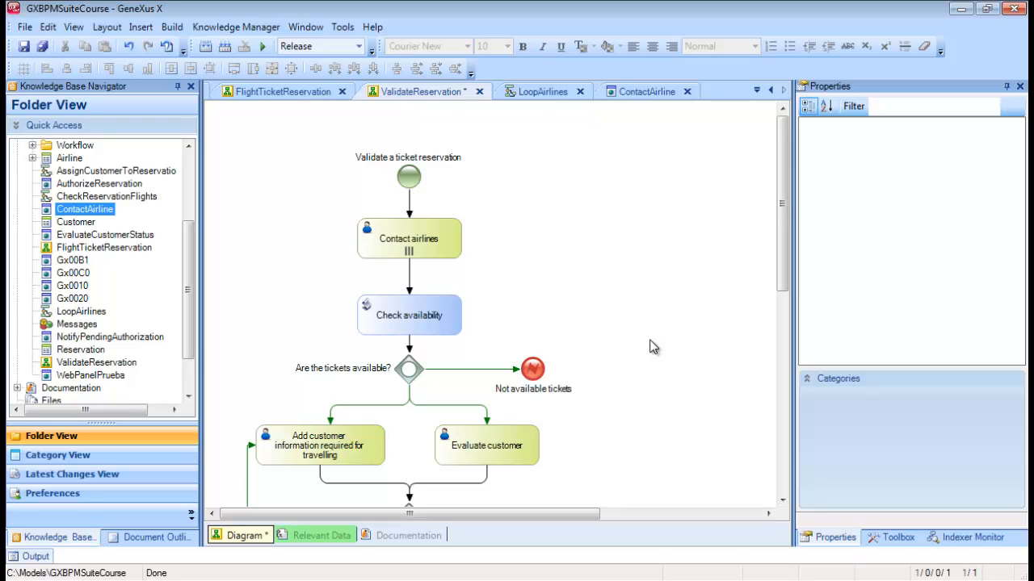
click(408, 239)
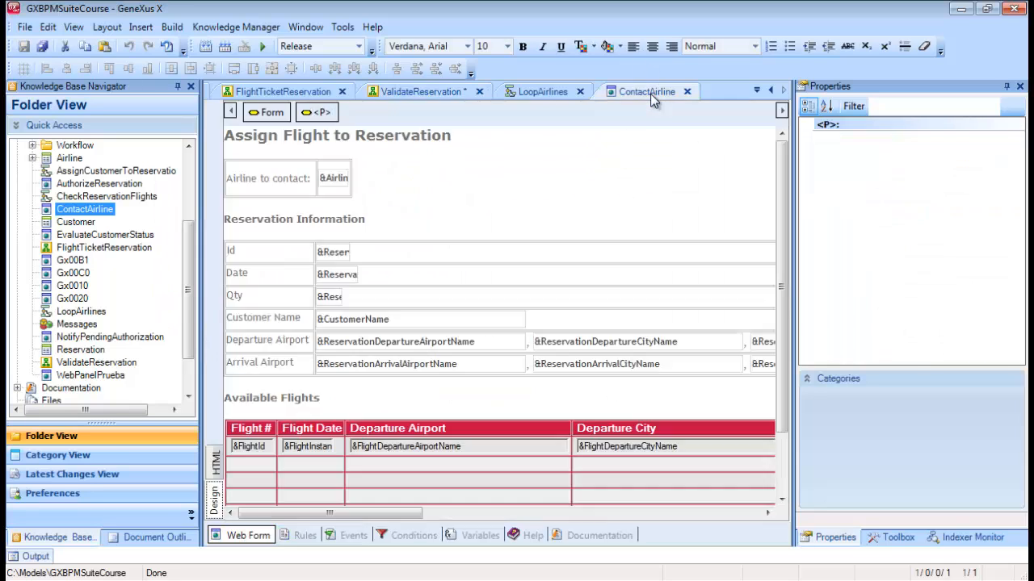
scroll(down, 3)
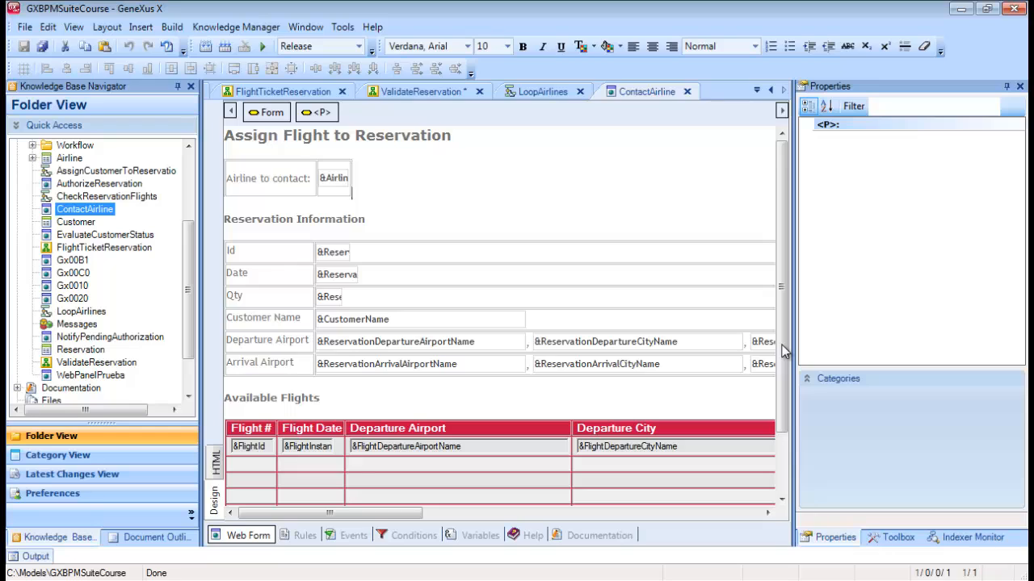
scroll(down, 3)
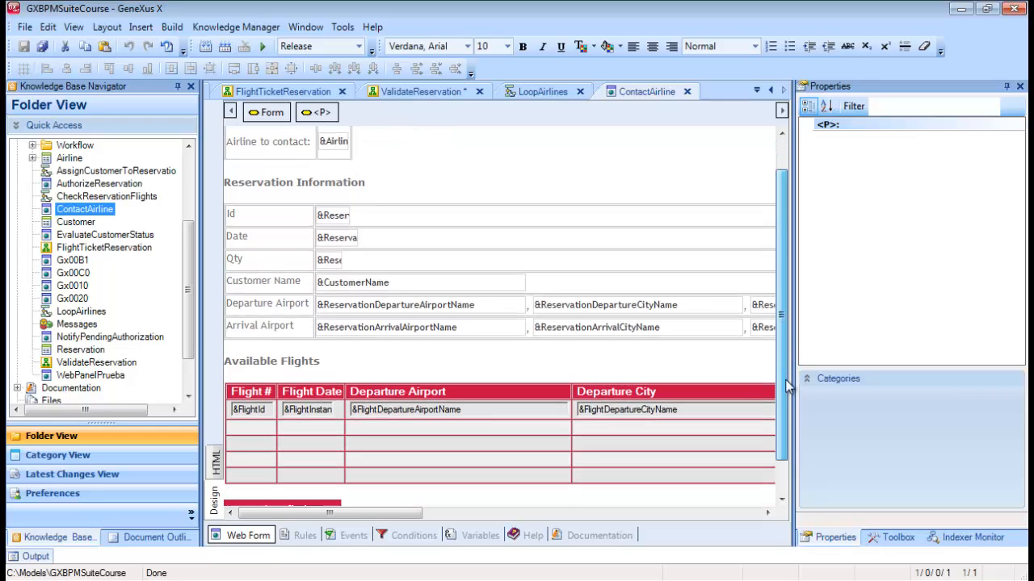
scroll(down, 3)
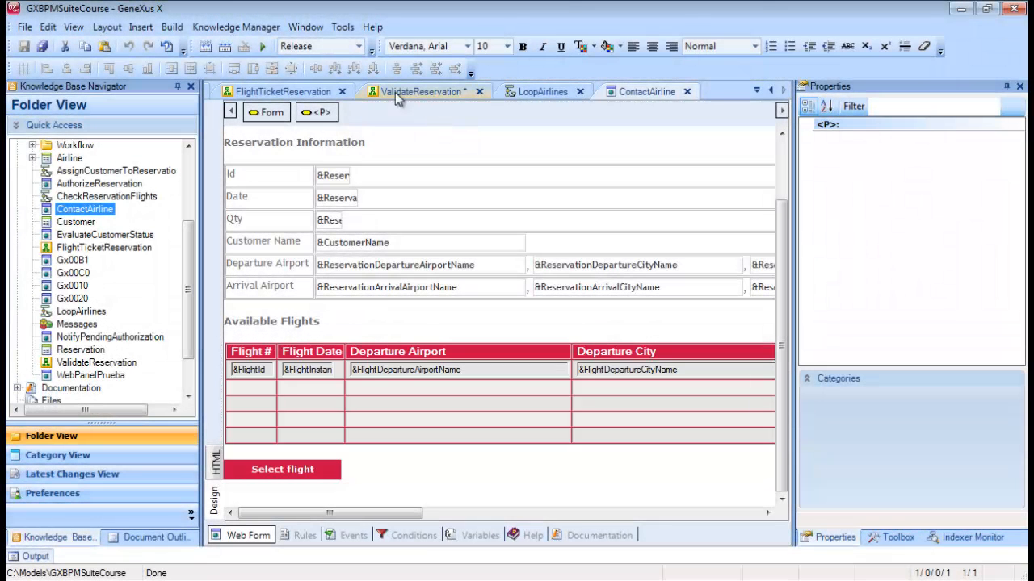
right_click(420, 90)
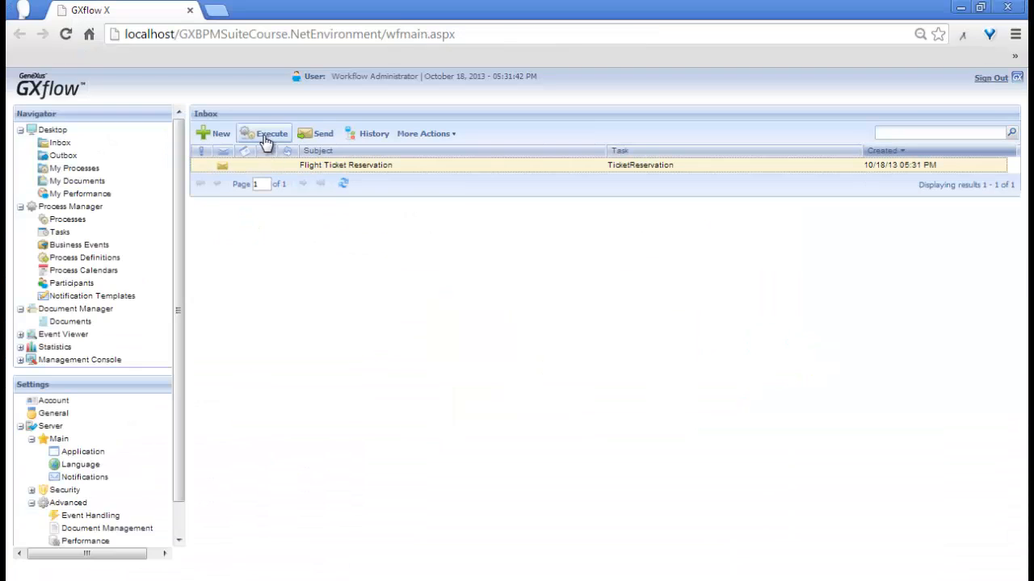
Set the TicketReservation date to October 18 and send the task onward in GXflow.
click(271, 132)
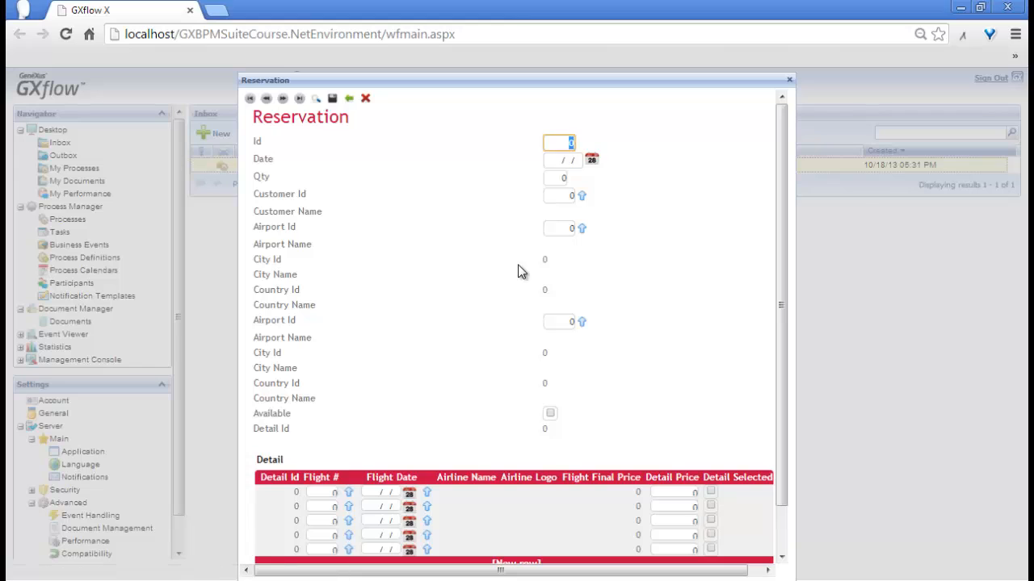
click(591, 160)
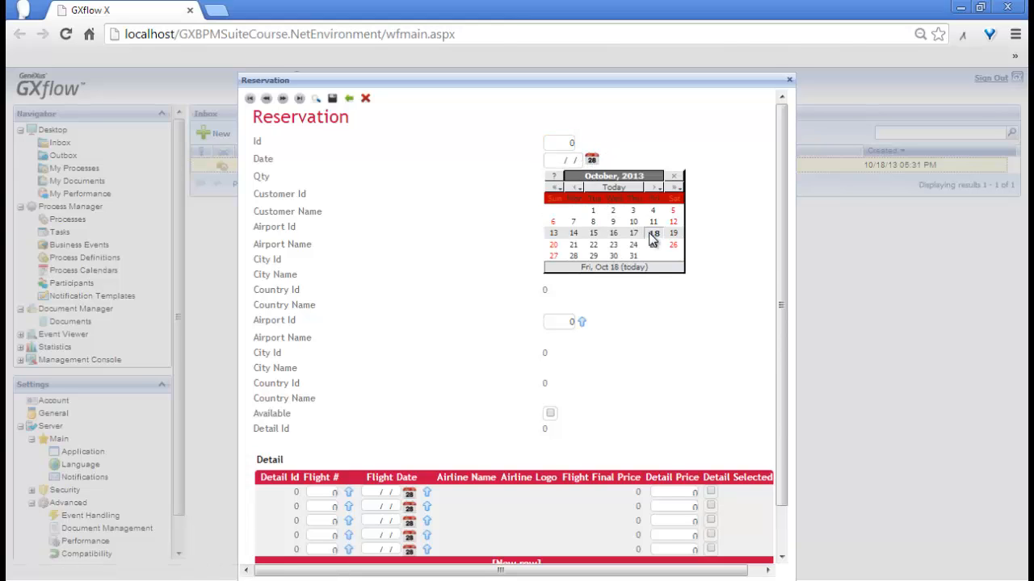
click(654, 233)
text(2)
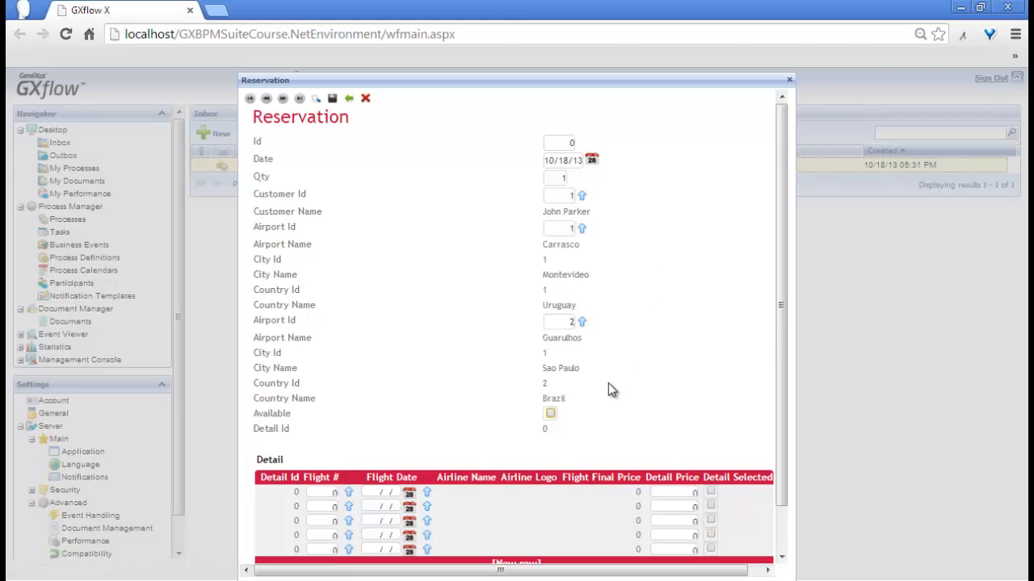
scroll(down, 3)
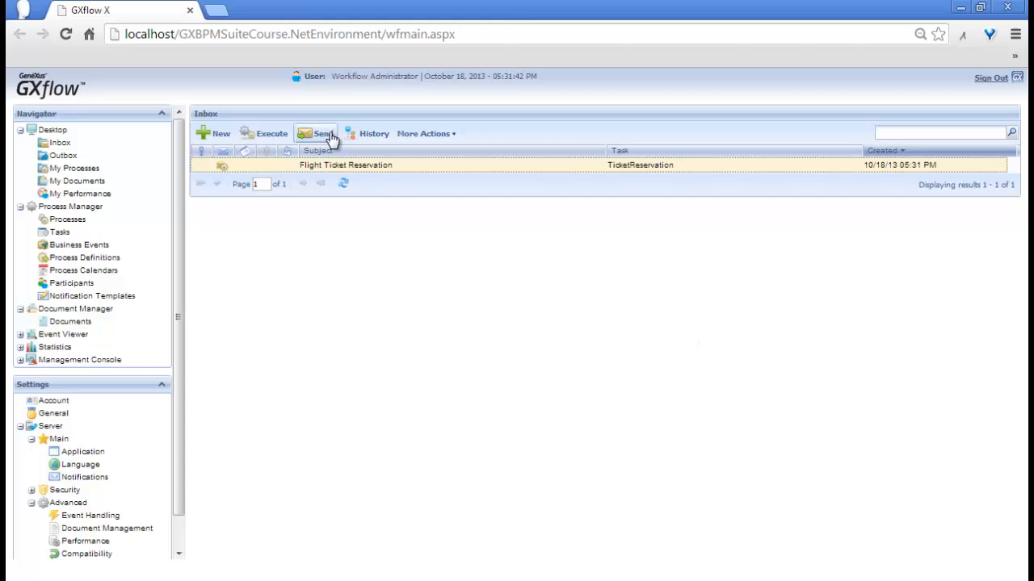
click(323, 133)
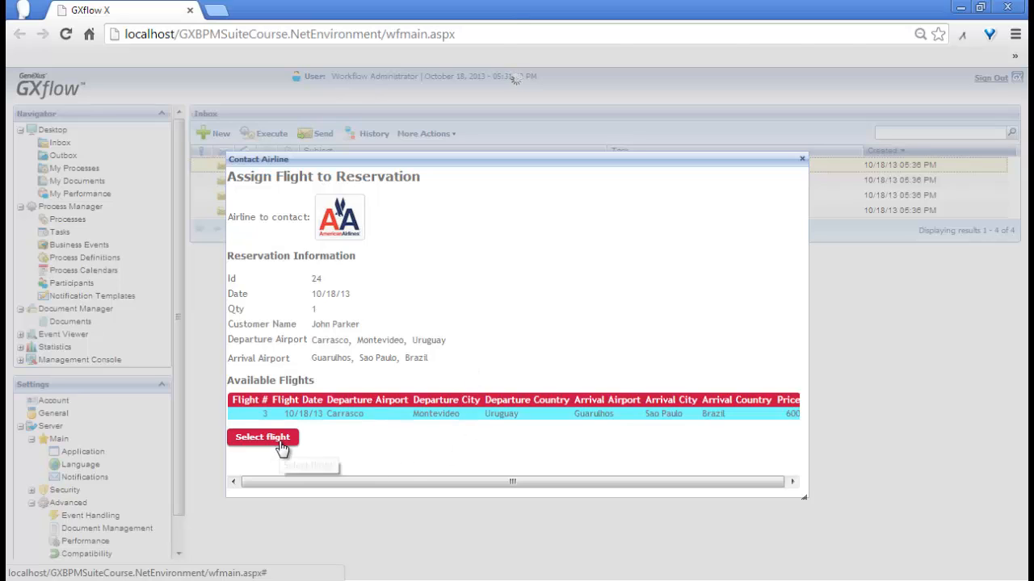
Assign the listed flight in the Contact airlines tasks, leaving three pending.
click(261, 436)
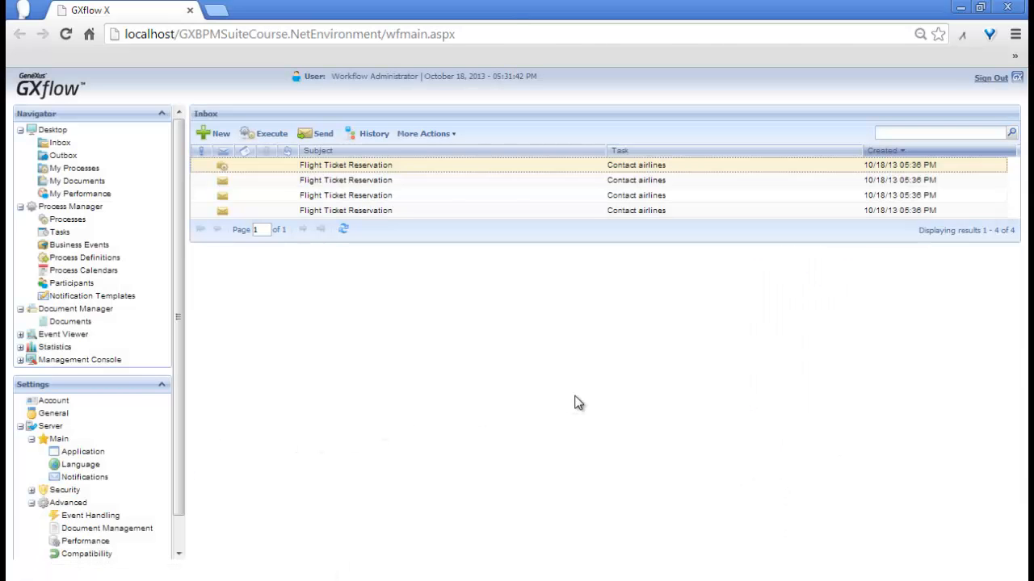
mouse_move(533, 375)
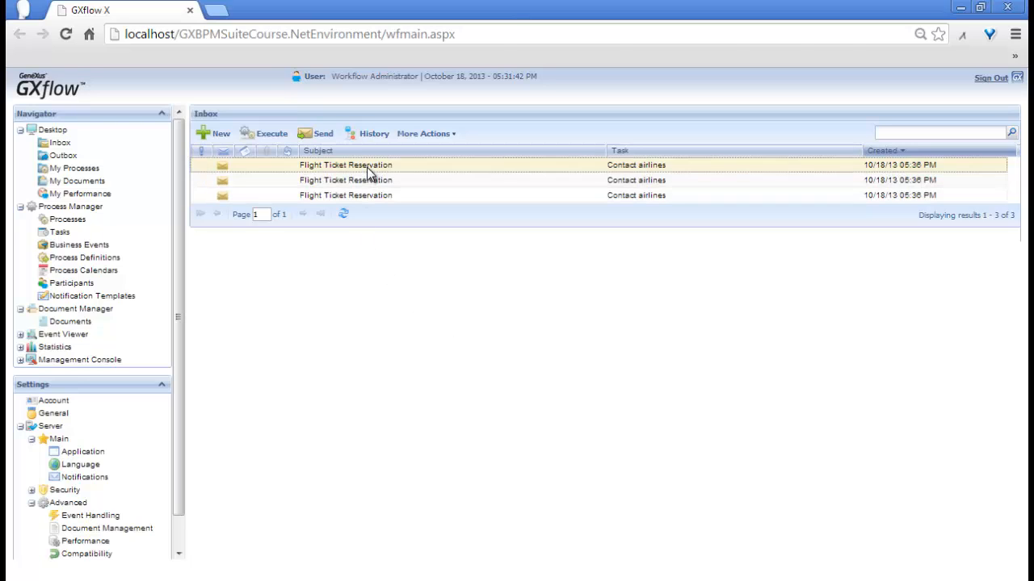
double_click(346, 165)
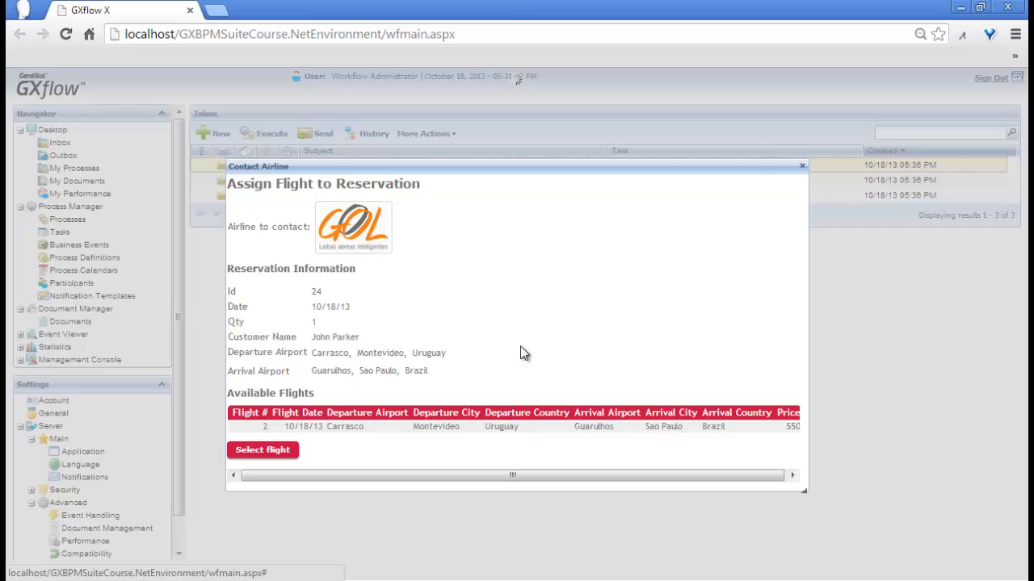
click(801, 165)
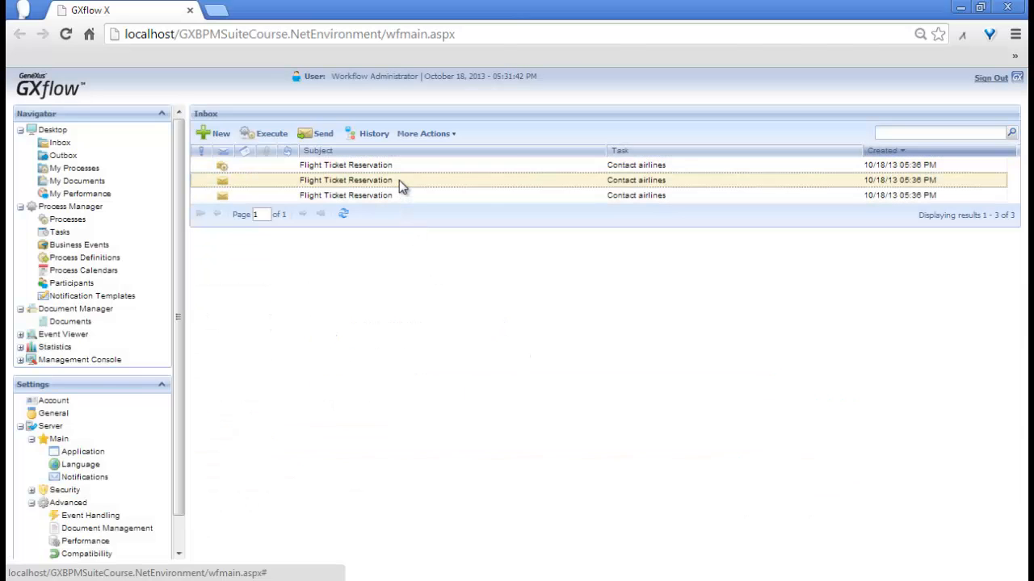
click(364, 194)
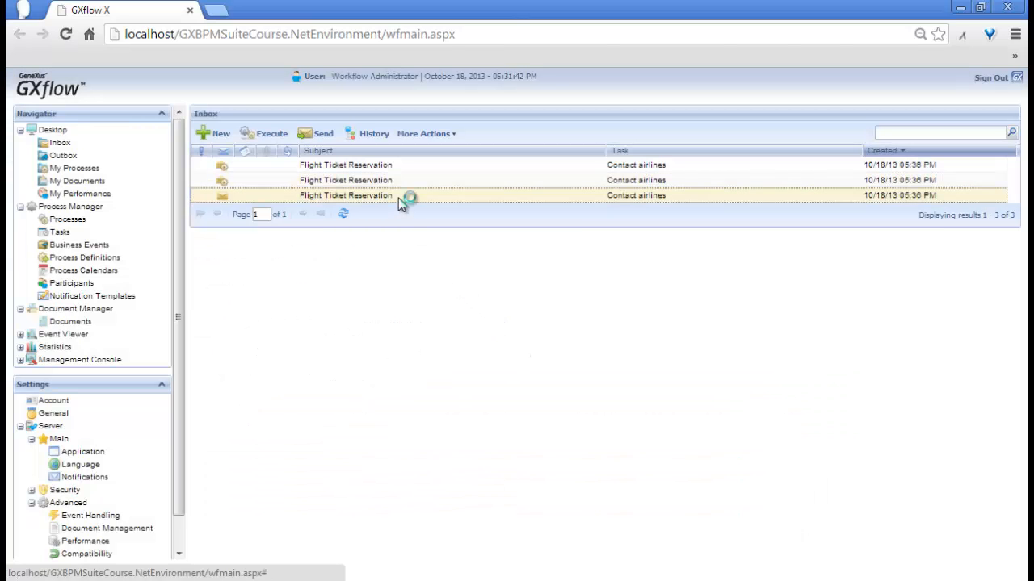
mouse_move(478, 302)
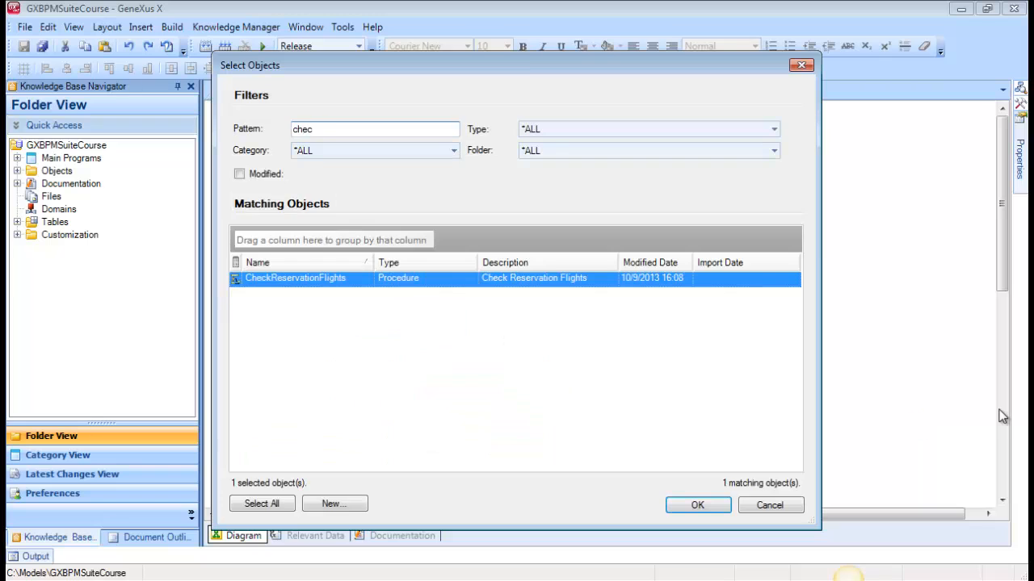
Review CheckReservationFlights' loop setting ReservationAvailable and its ReservationId-in, ReservationAvailable-out parm.
click(696, 504)
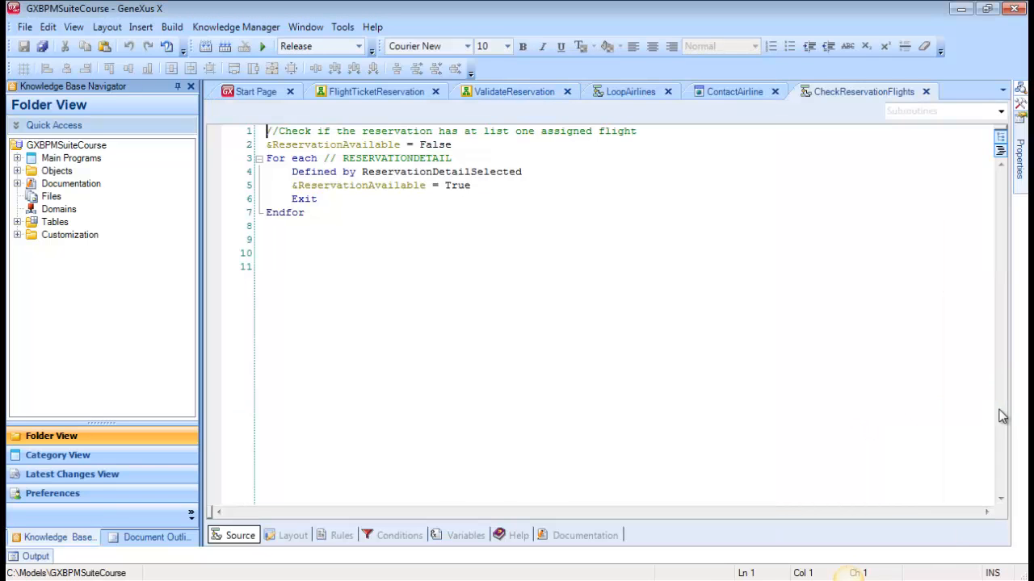
drag(268, 158, 304, 213)
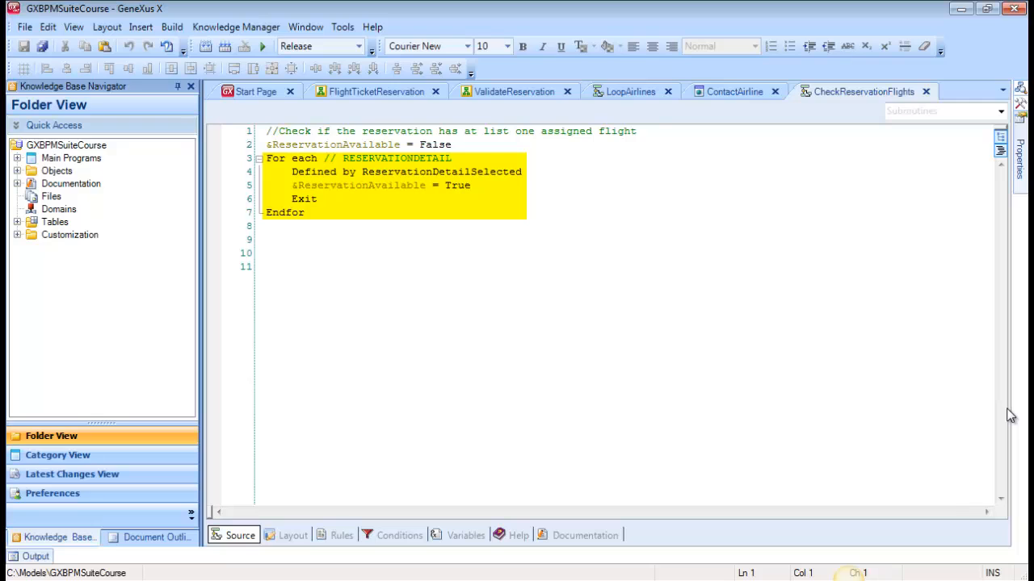
mouse_move(772, 410)
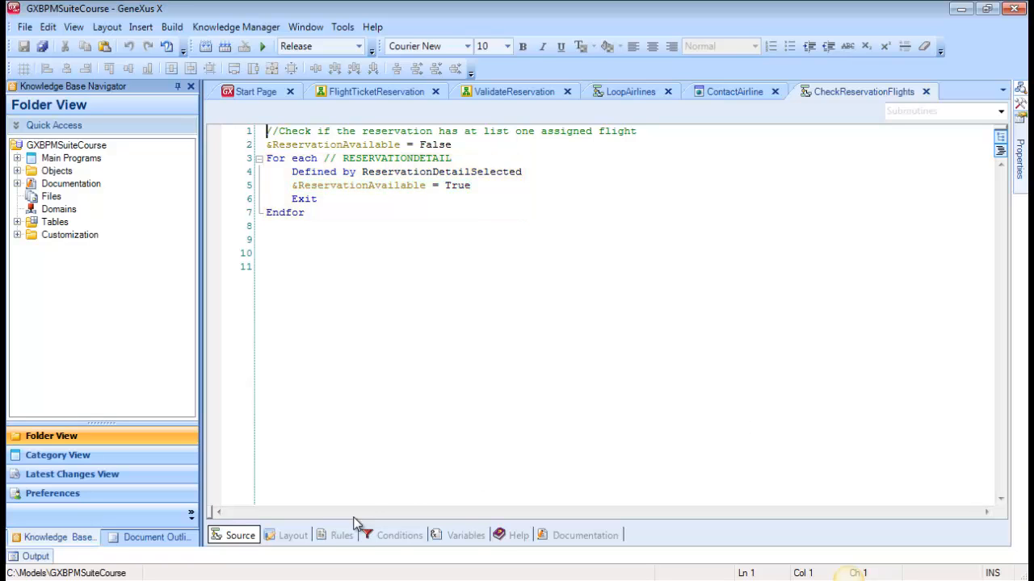
click(343, 536)
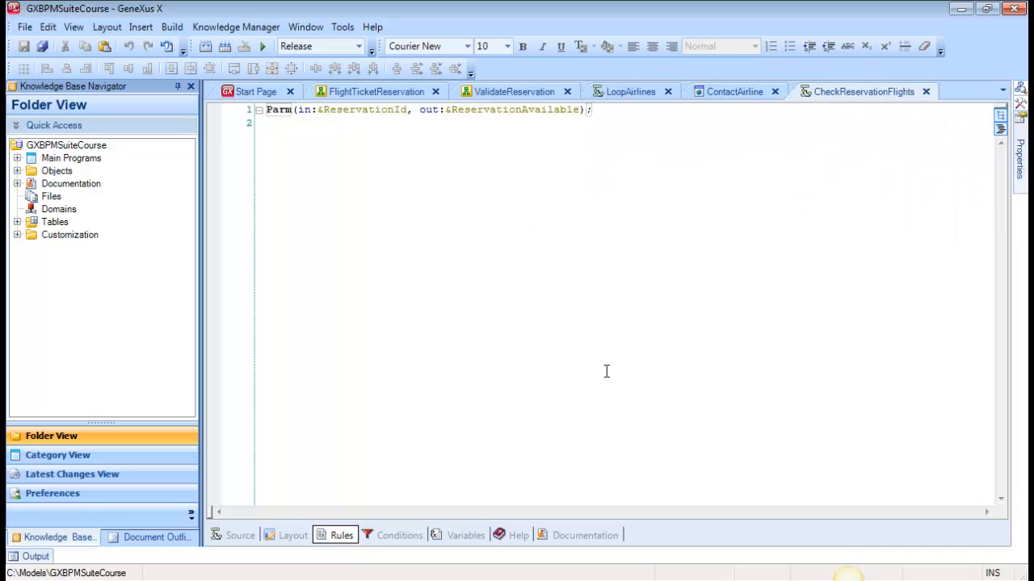
click(242, 537)
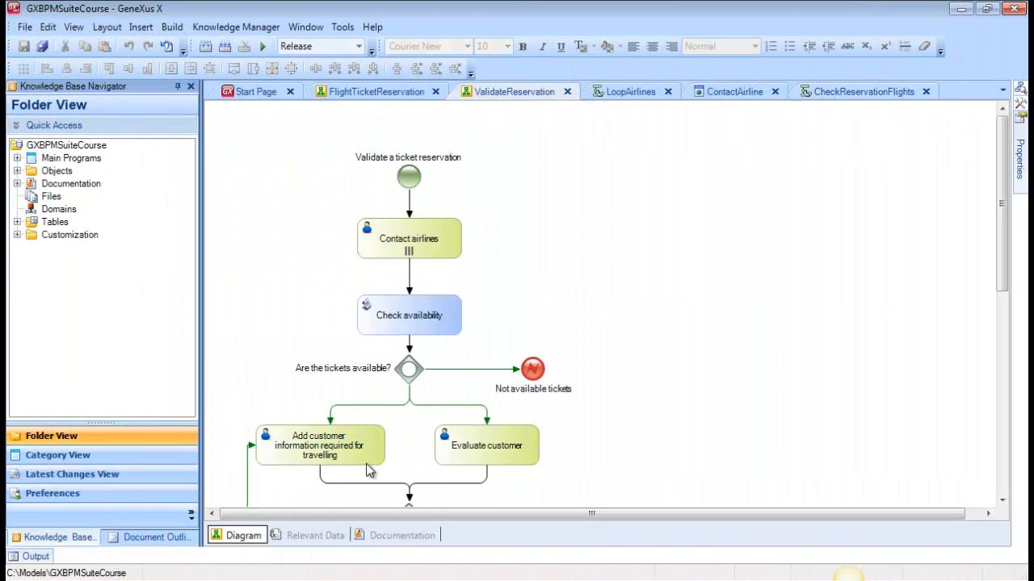
Unmark Is parameter for the Boolean ReservationAvailable in ValidateReservation's relevant data.
click(315, 536)
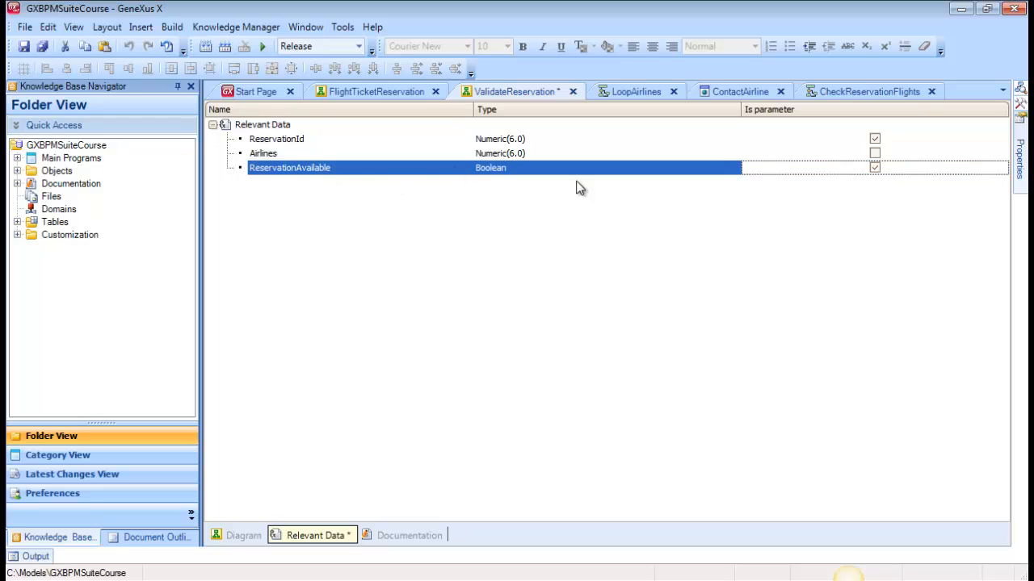
click(876, 166)
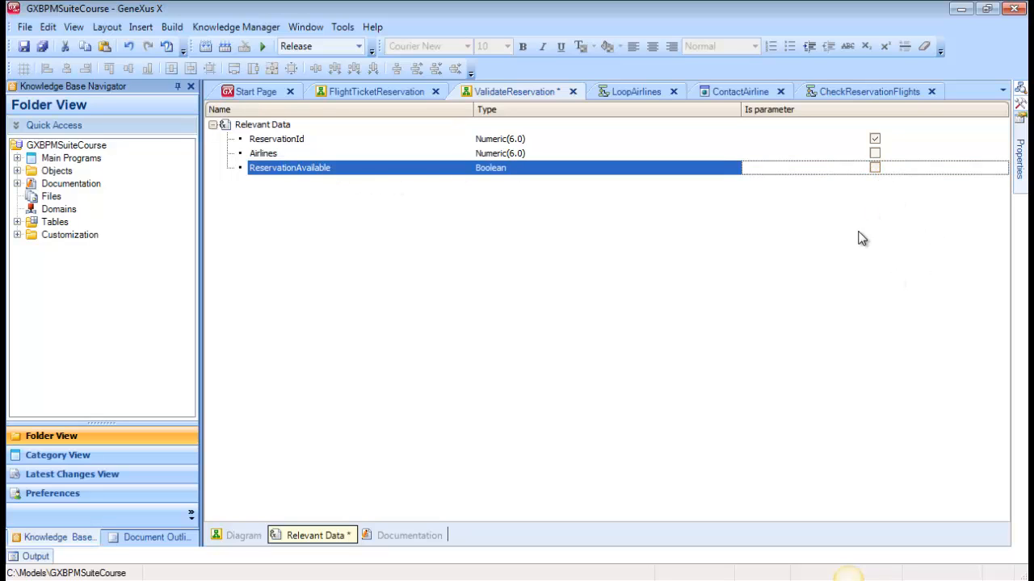
mouse_move(856, 237)
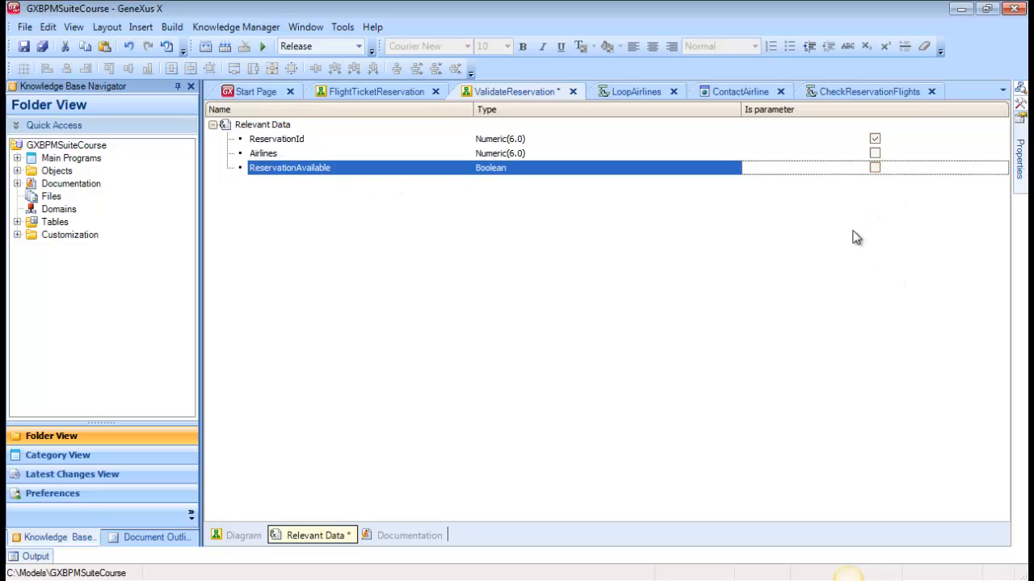
click(243, 536)
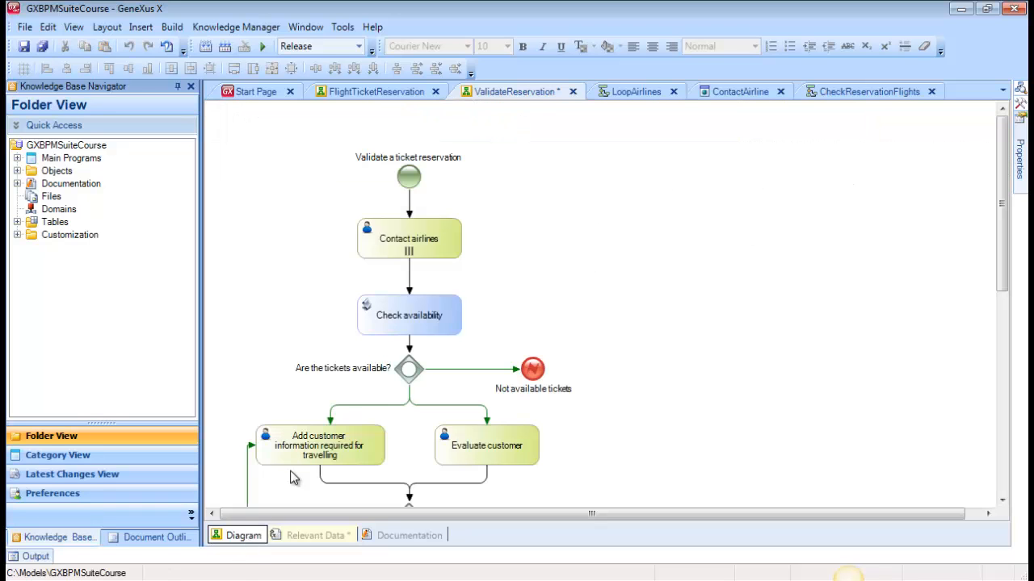
Map Check availability's CheckReservationFlights with ReservationId in and ReservationAvailable out.
click(408, 315)
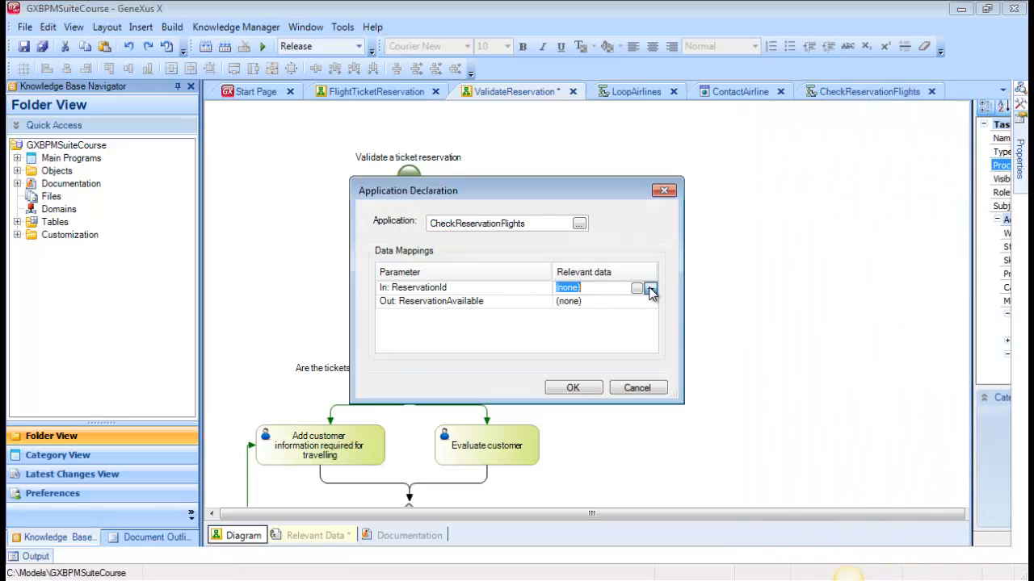
click(650, 302)
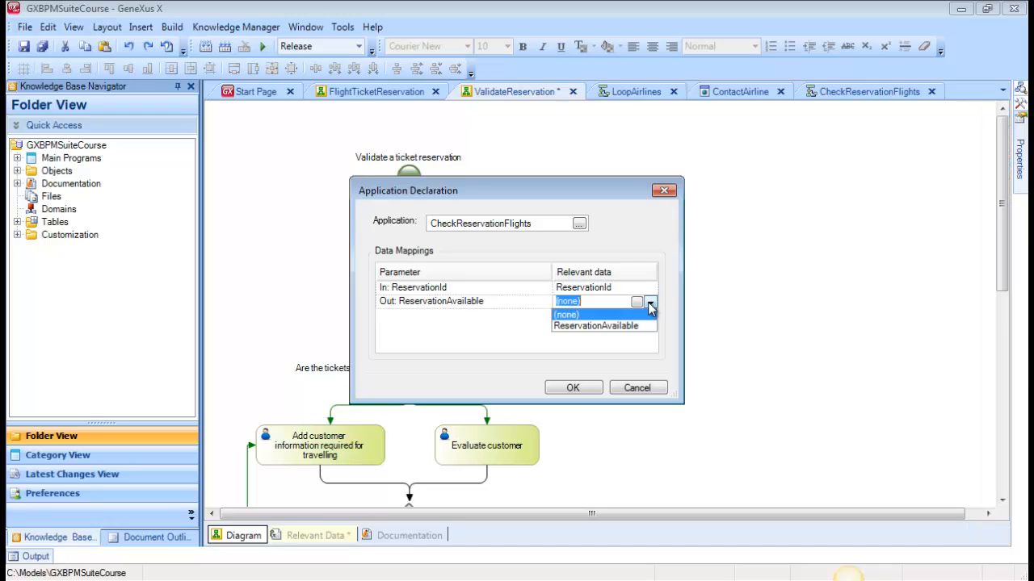
click(598, 326)
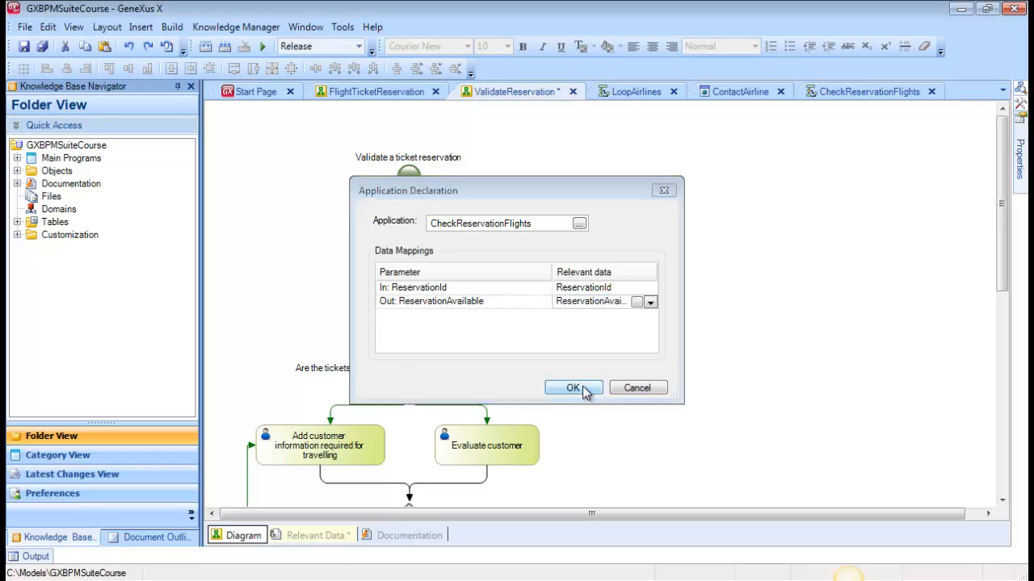
click(572, 387)
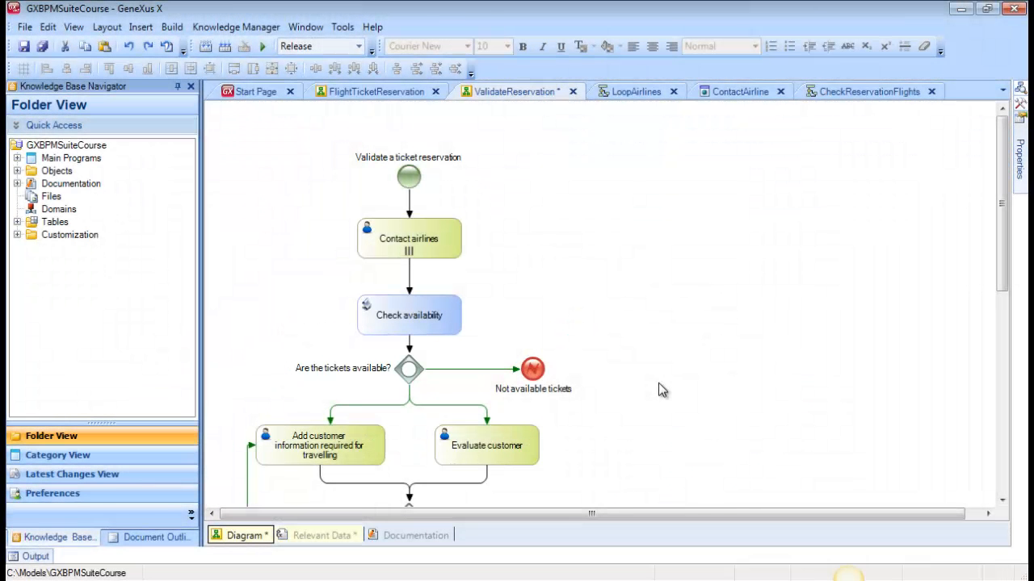
mouse_move(485, 376)
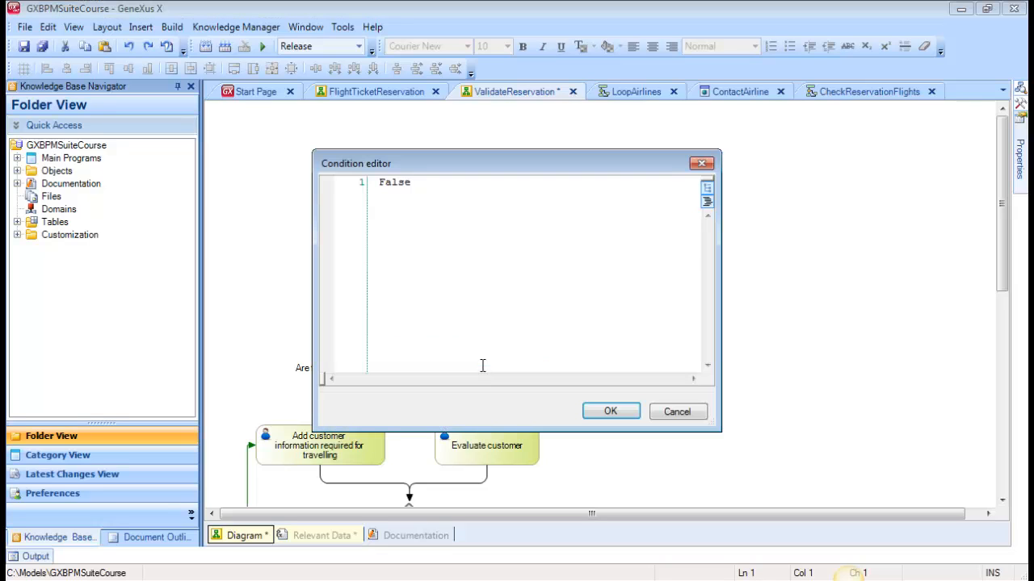
Set the first connector's condition to &ReservationAvailable = False, replacing the default False.
double_click(394, 181)
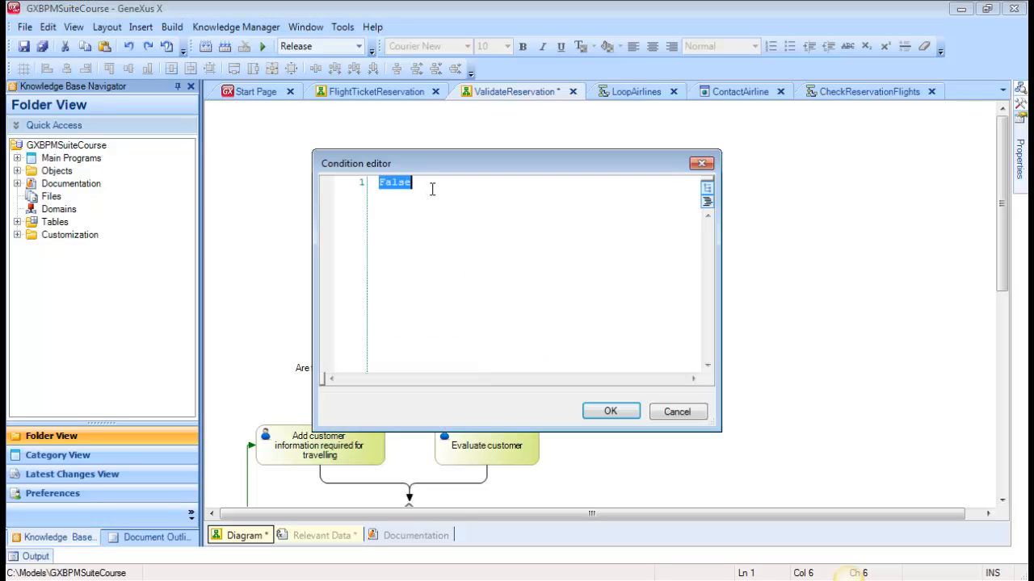
text(&ReservationAvailable)
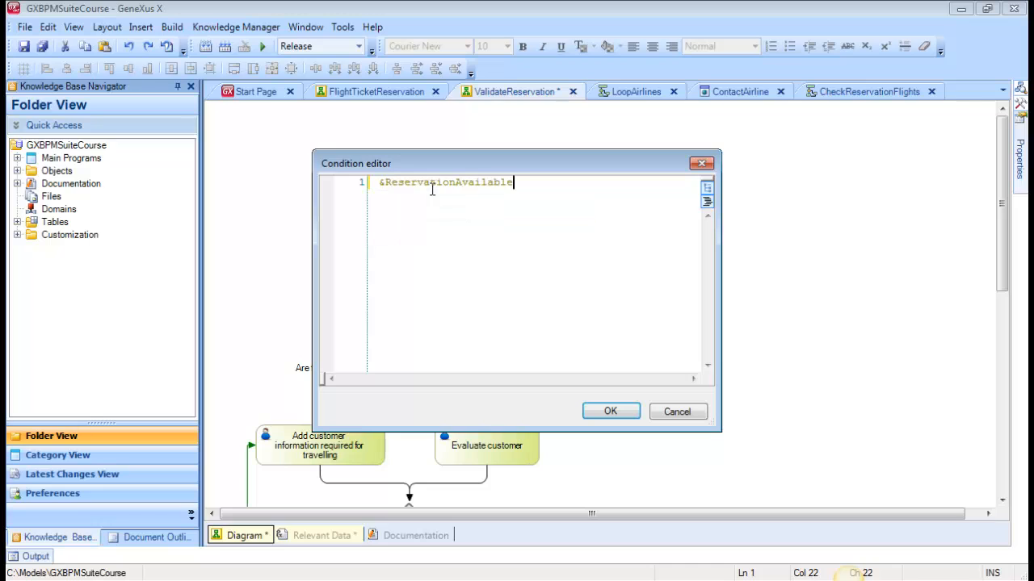
text(= False)
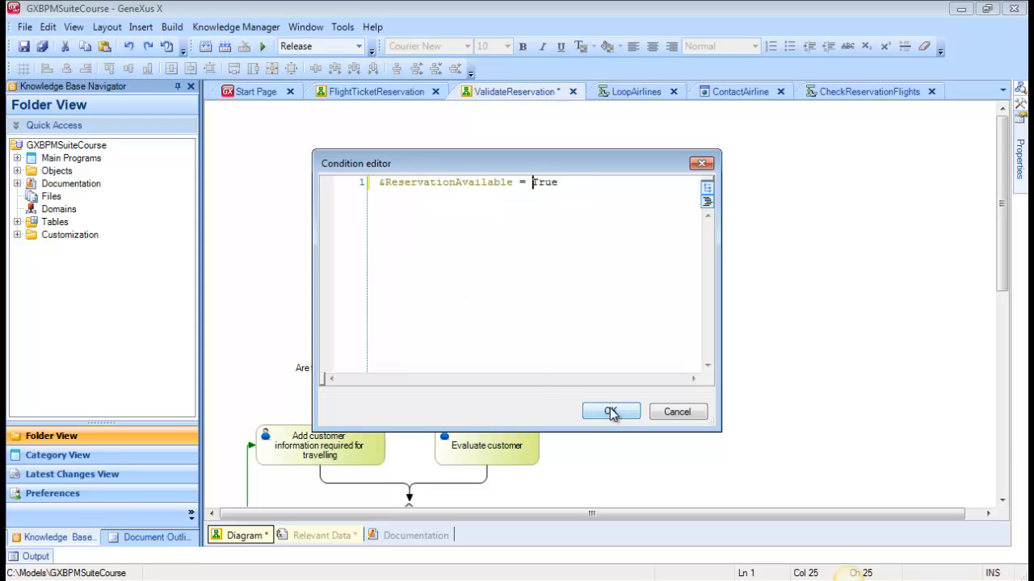
click(611, 412)
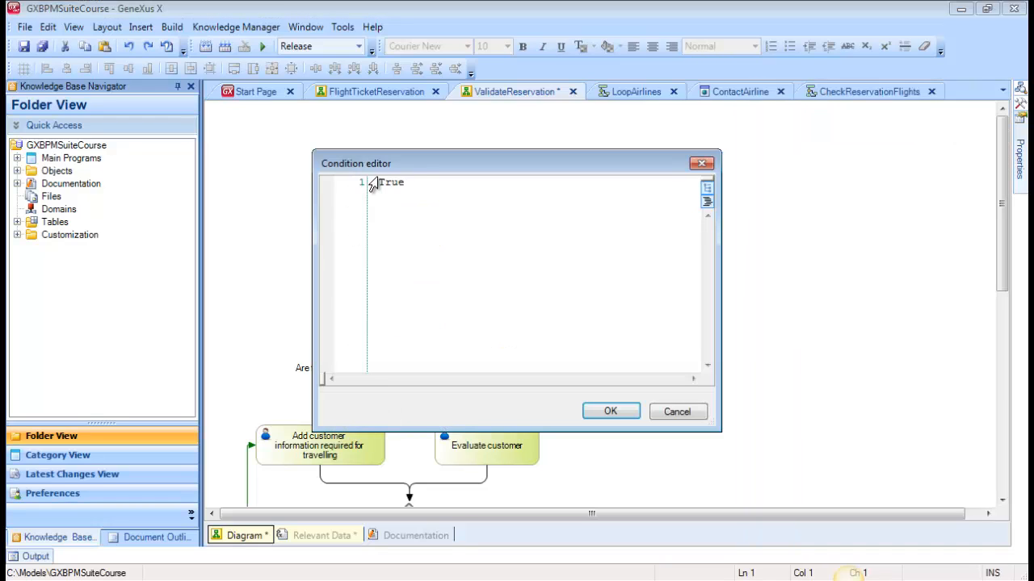
Set the second connector's condition on ReservationAvailable and start its 'Ticket' label.
text(ReservationAvailable =)
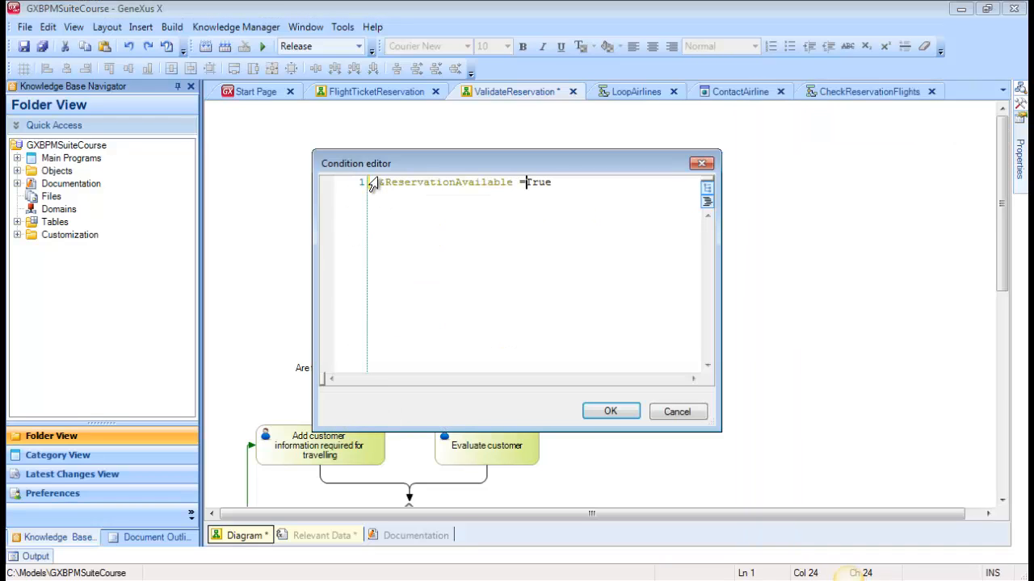
click(611, 411)
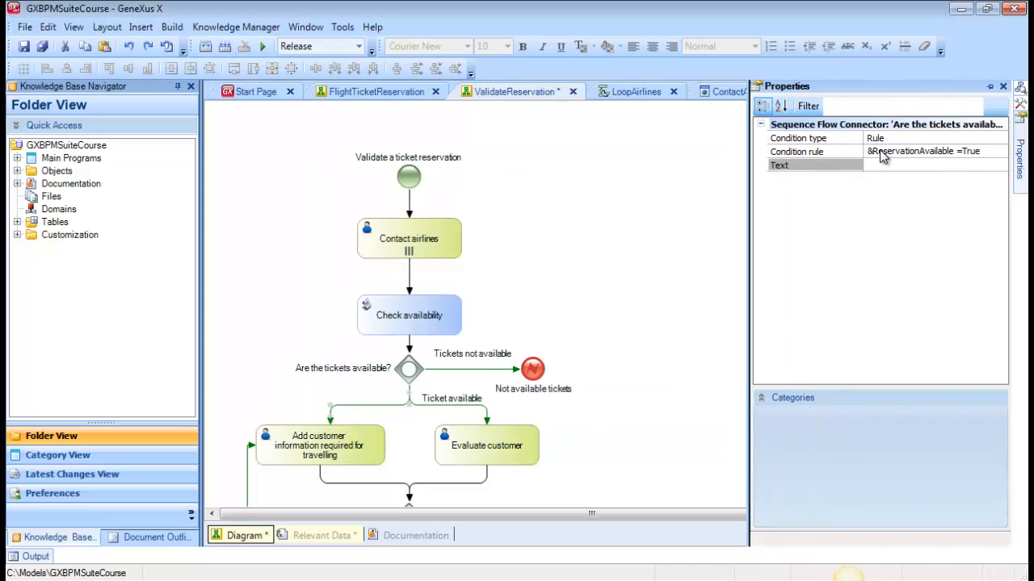
text(Ticket available)
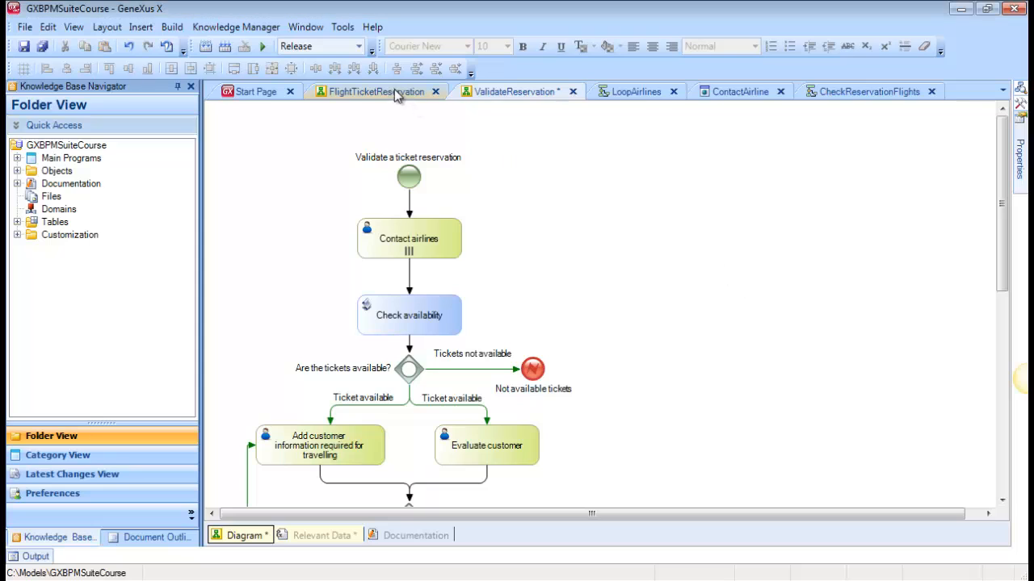
Scroll the FlightTicketReservation diagram to view Validate Reservation and its paths.
scroll(down, 3)
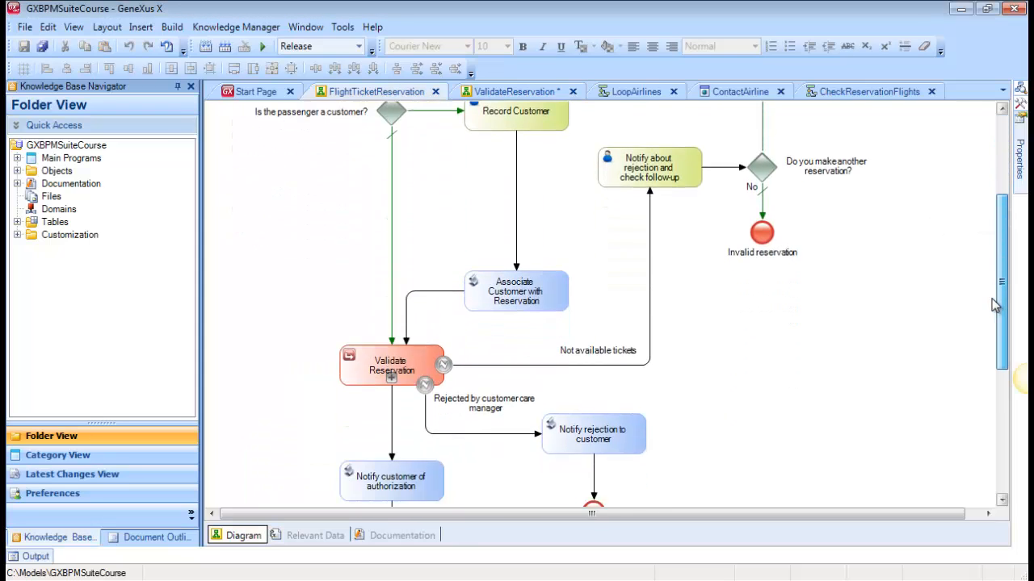